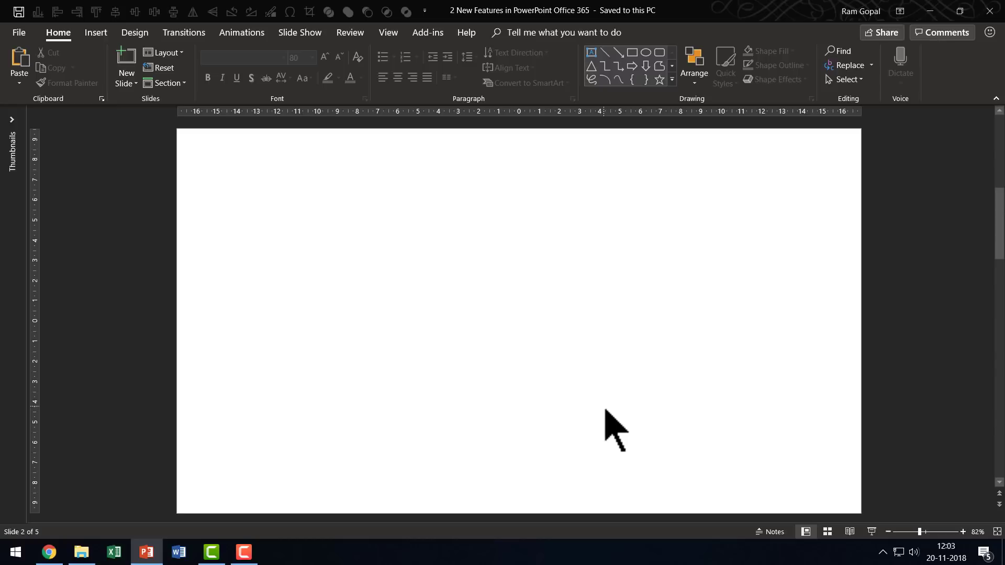
{"action": "mouse_move", "coordinate": [609, 416]}
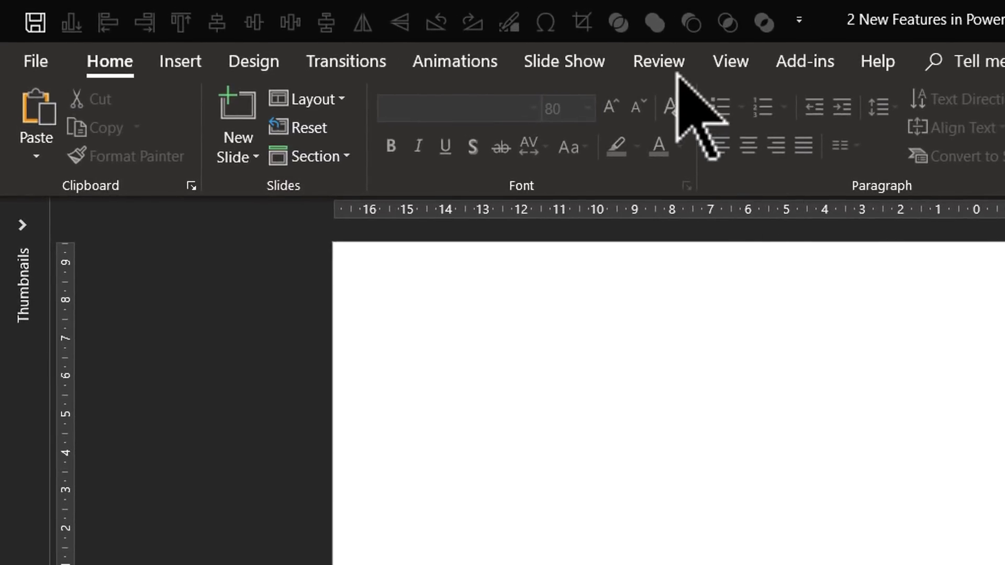
Switch to the Review tab to reach the ink annotation tools.
{"action": "left_click", "coordinate": [658, 62]}
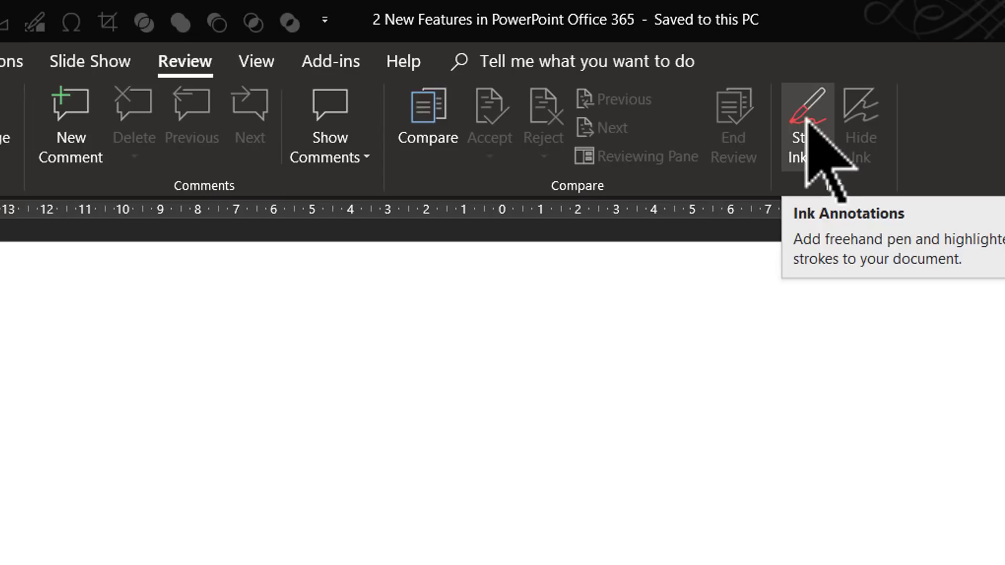
Start Inking and sketch a circle, triangle, parallelogram and trapezoid.
{"action": "left_click", "coordinate": [810, 107]}
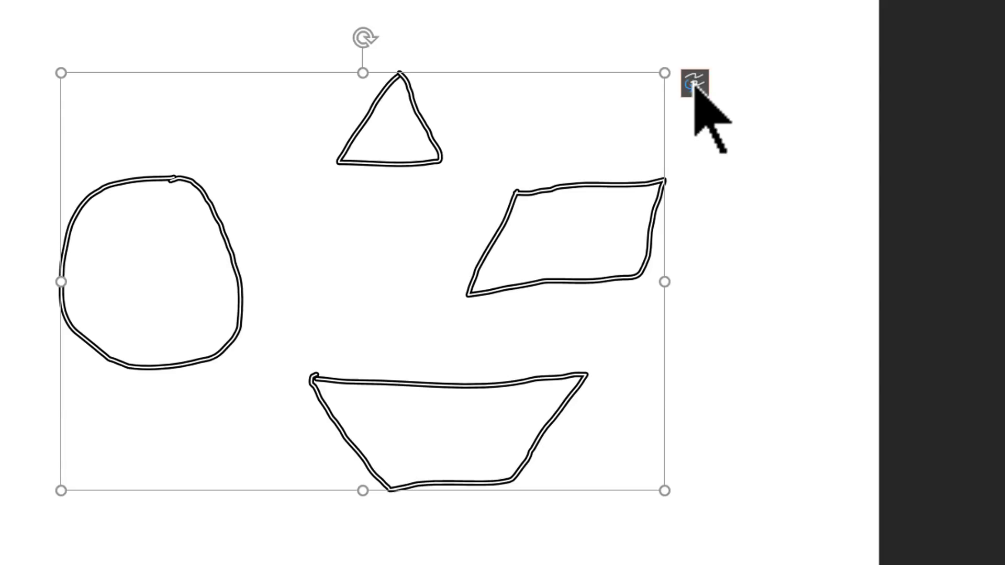
{"action": "mouse_move", "coordinate": [698, 96]}
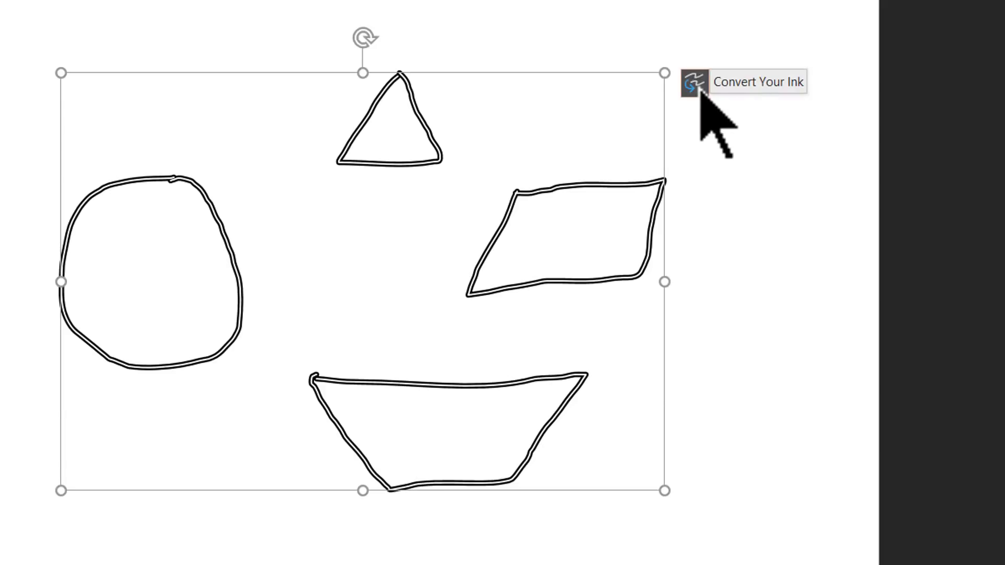
Convert all four ink sketches into a circle, triangle, parallelogram and trapezoid.
{"action": "left_click", "coordinate": [694, 82]}
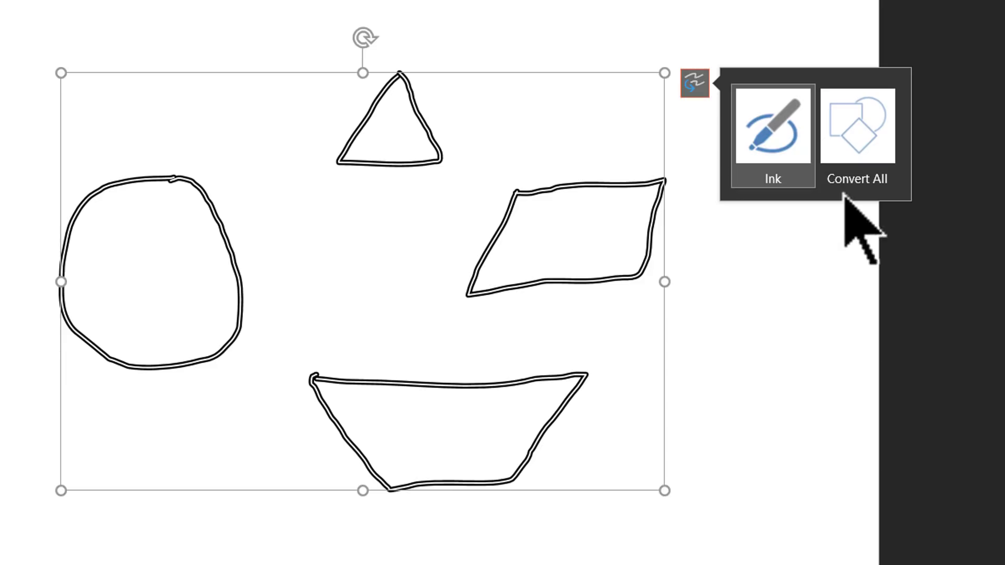
{"action": "left_click", "coordinate": [859, 136]}
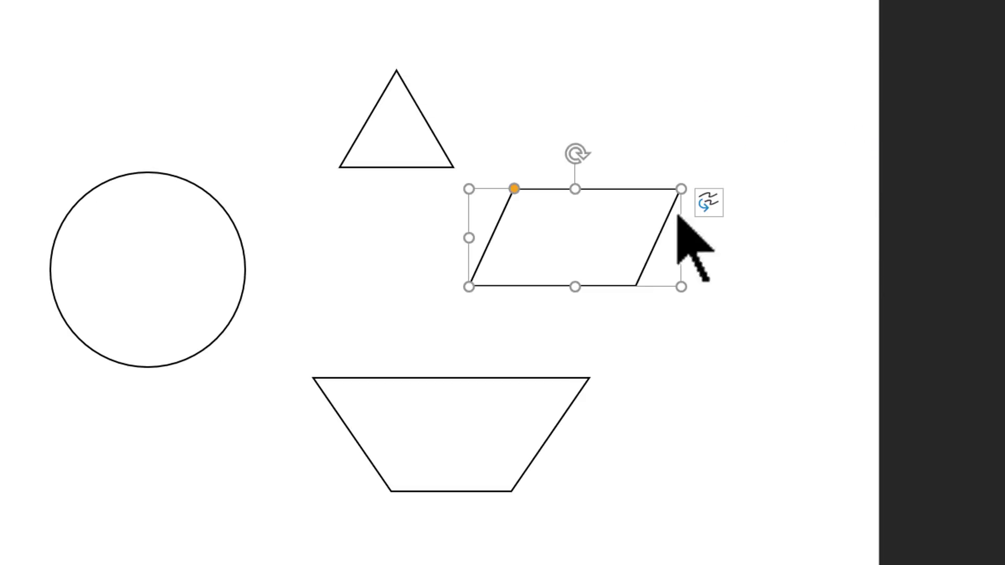
{"action": "mouse_move", "coordinate": [399, 491]}
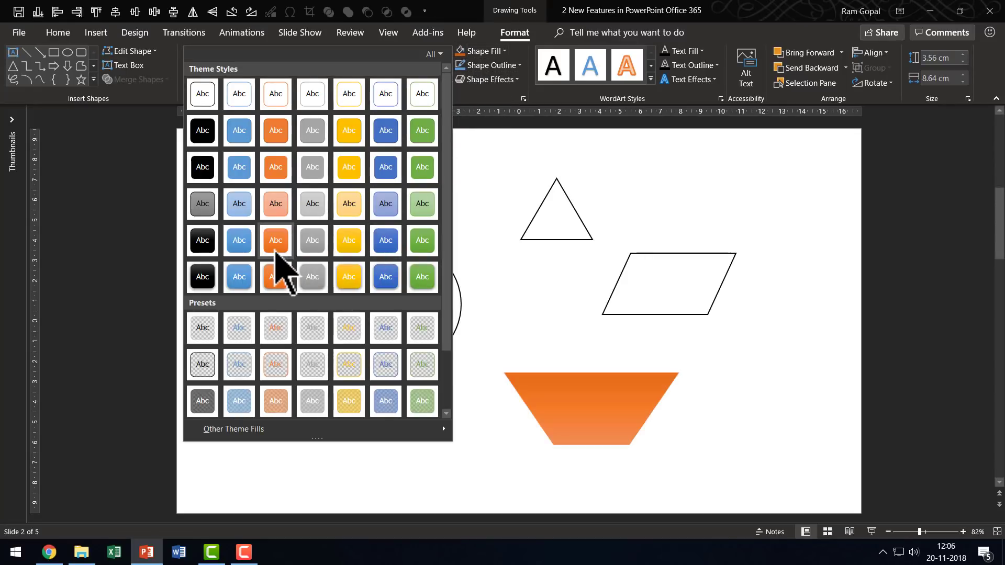
Apply an orange theme style from the Shape Styles gallery to the trapezoid.
{"action": "left_click", "coordinate": [489, 79]}
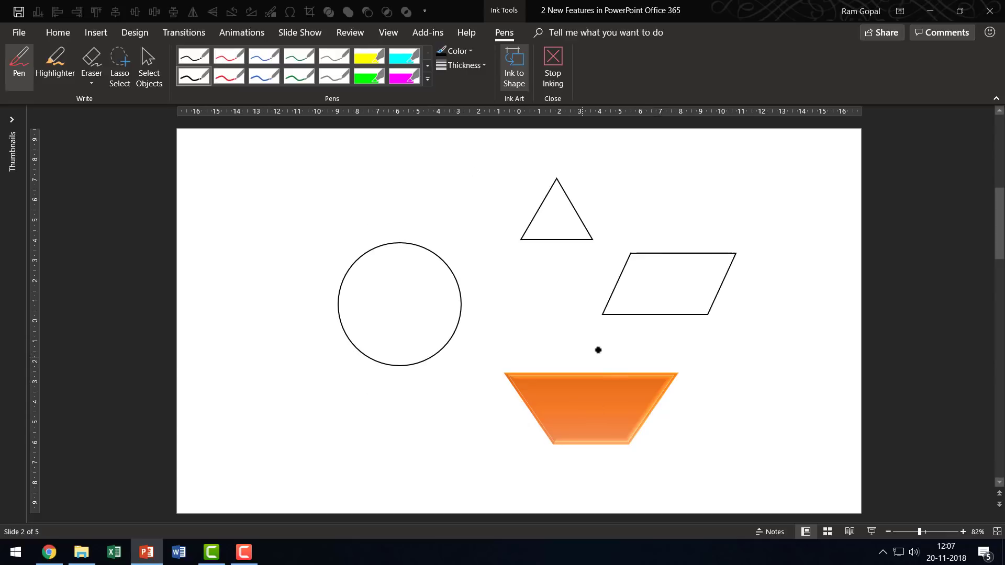
{"action": "mouse_move", "coordinate": [593, 351]}
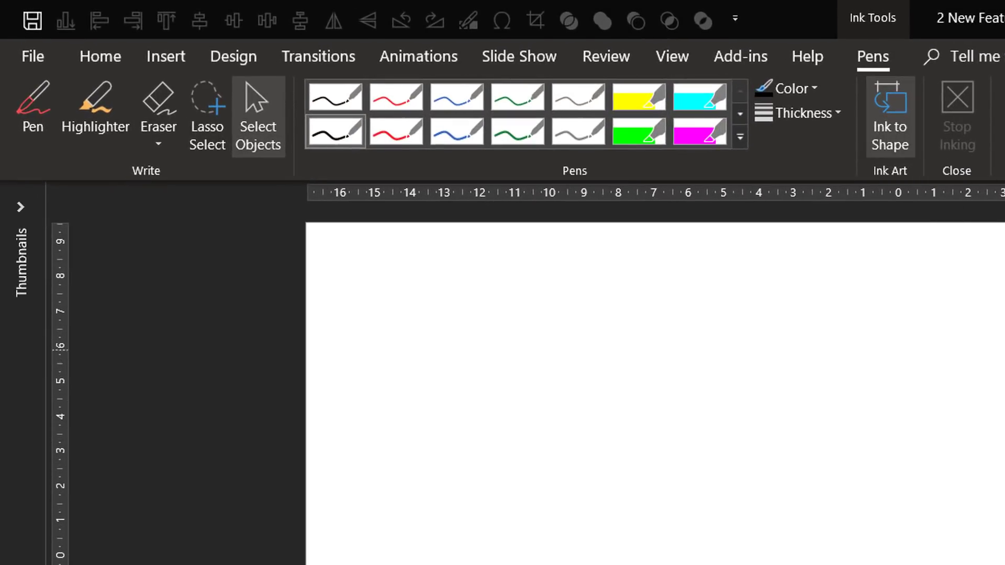
Turn on Ink to Shape and draw a square, parallelogram, rectangle and trapezoid.
{"action": "left_click", "coordinate": [32, 107]}
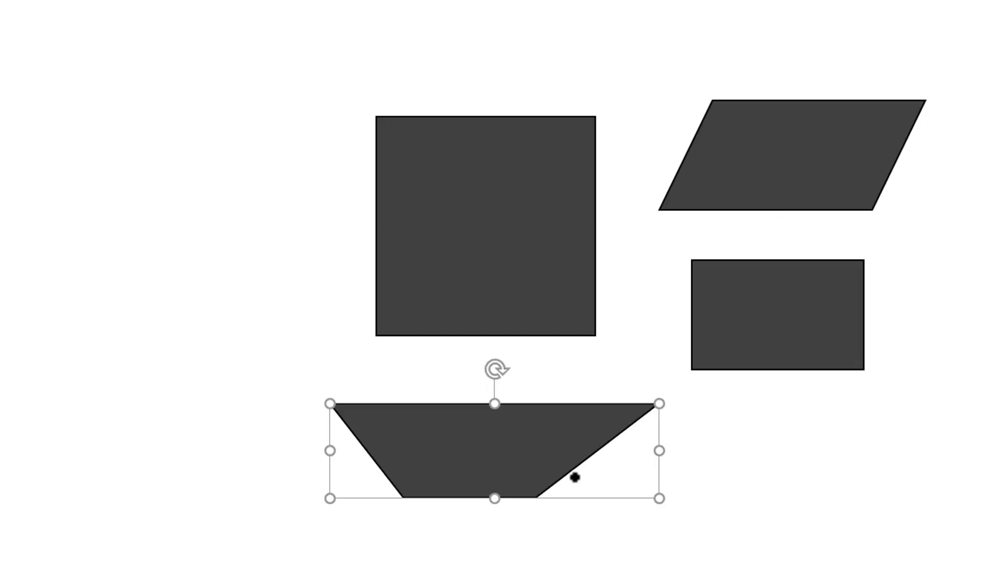
{"action": "mouse_move", "coordinate": [790, 500]}
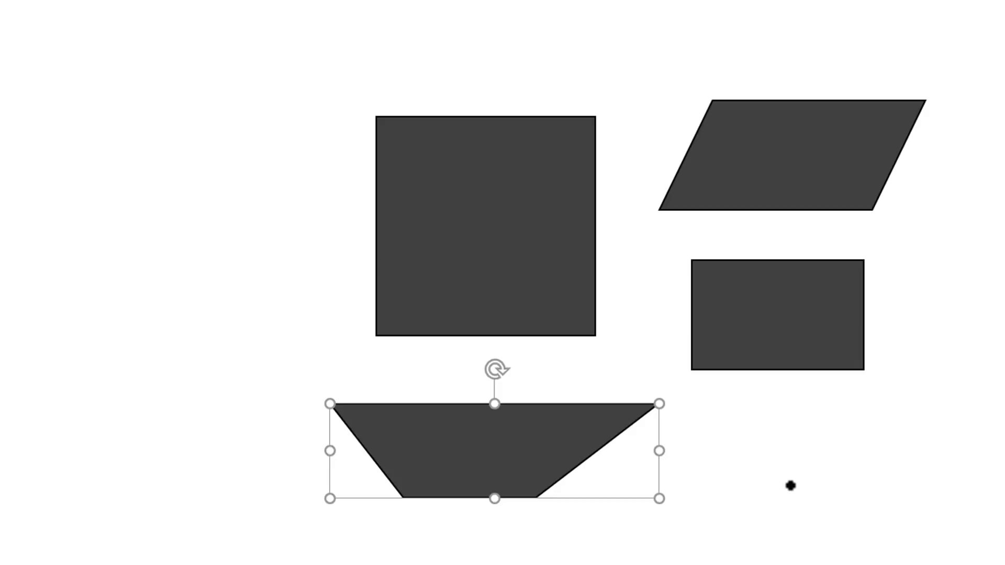
{"action": "mouse_move", "coordinate": [928, 392]}
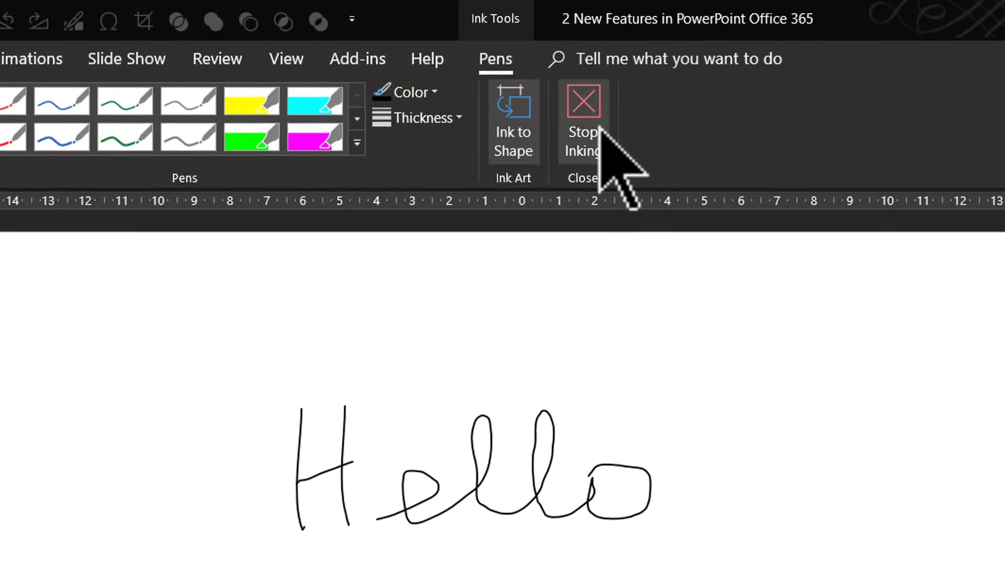
Stop inking after handwriting the word 'Hello' on the slide.
{"action": "left_click", "coordinate": [513, 120]}
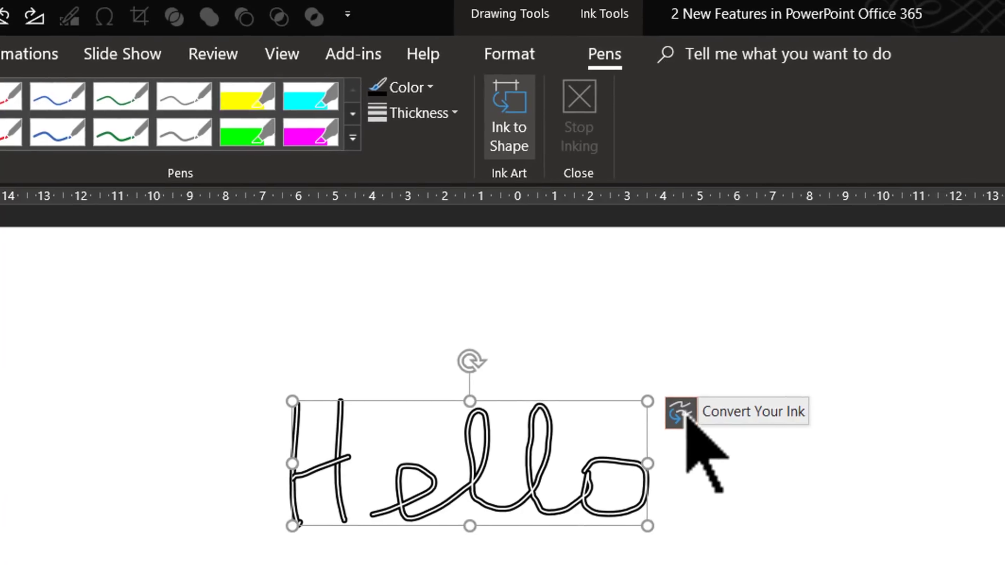
Convert the handwritten 'Hello' to typed text and place the cursor inside it.
{"action": "left_click", "coordinate": [679, 413]}
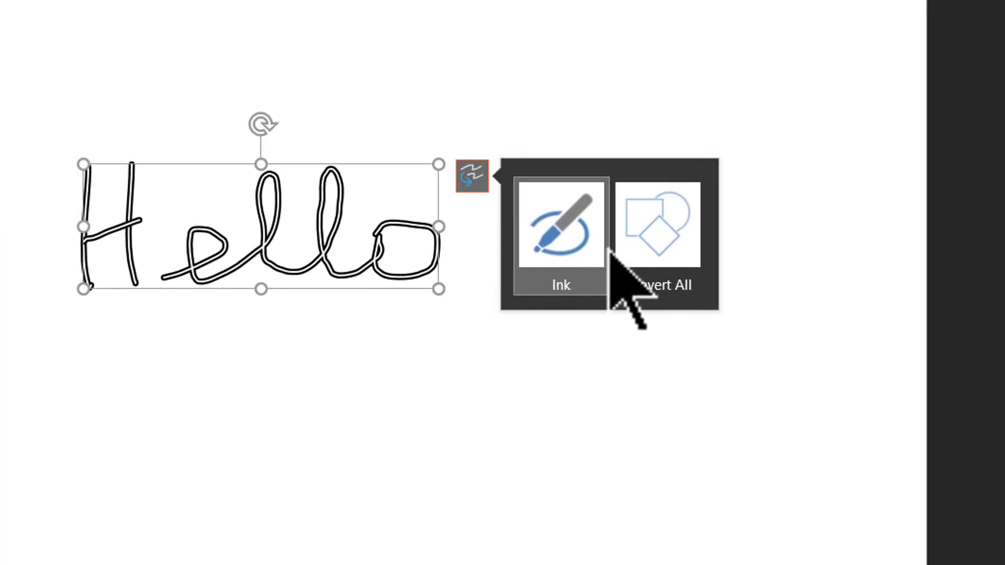
{"action": "left_click", "coordinate": [658, 231]}
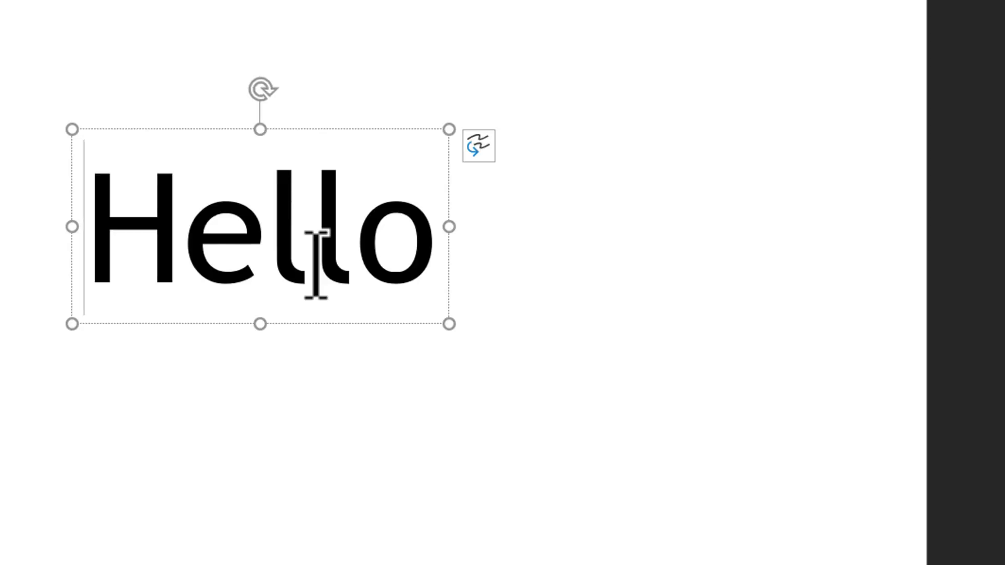
{"action": "left_click", "coordinate": [268, 230]}
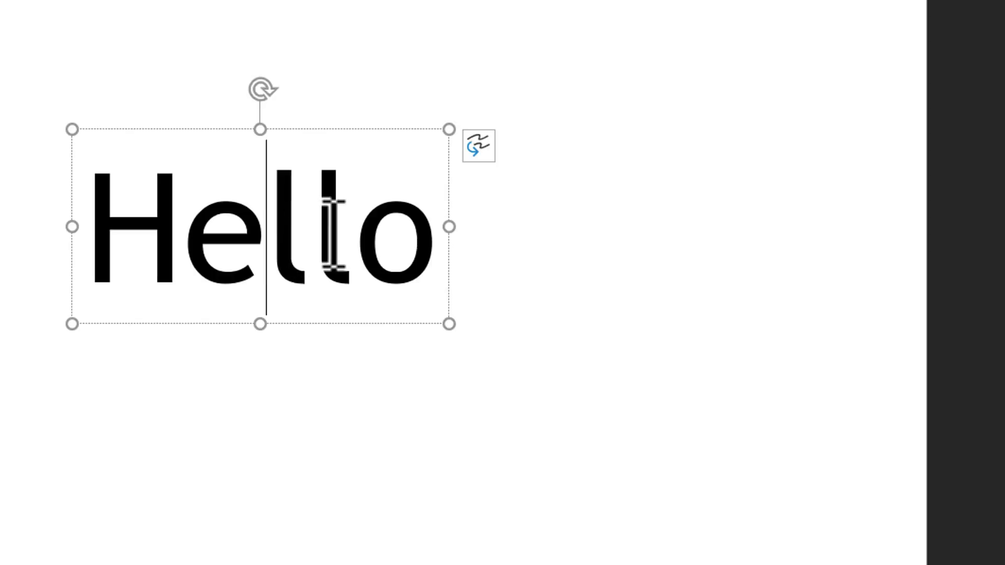
{"action": "left_click", "coordinate": [355, 246]}
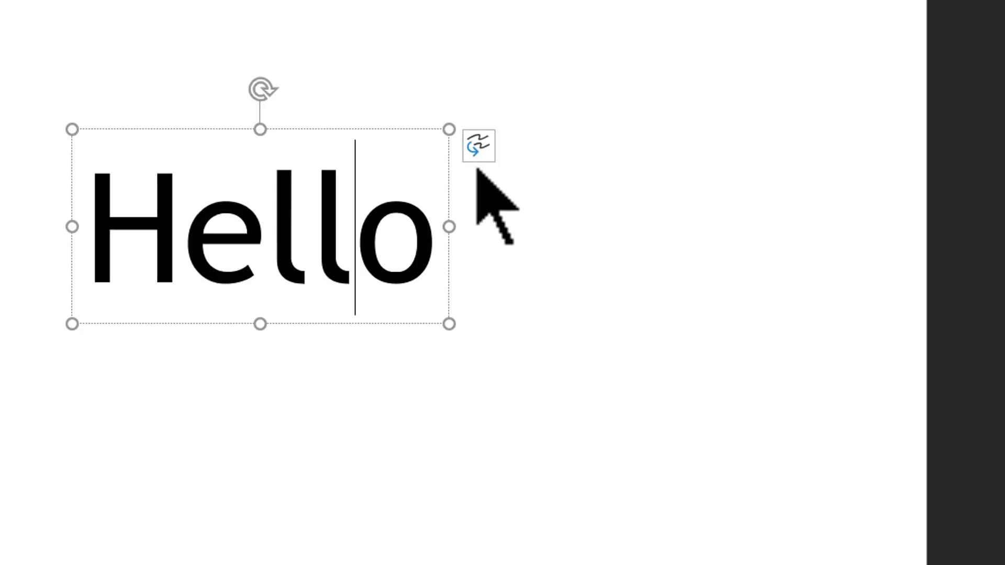
{"action": "mouse_move", "coordinate": [477, 147]}
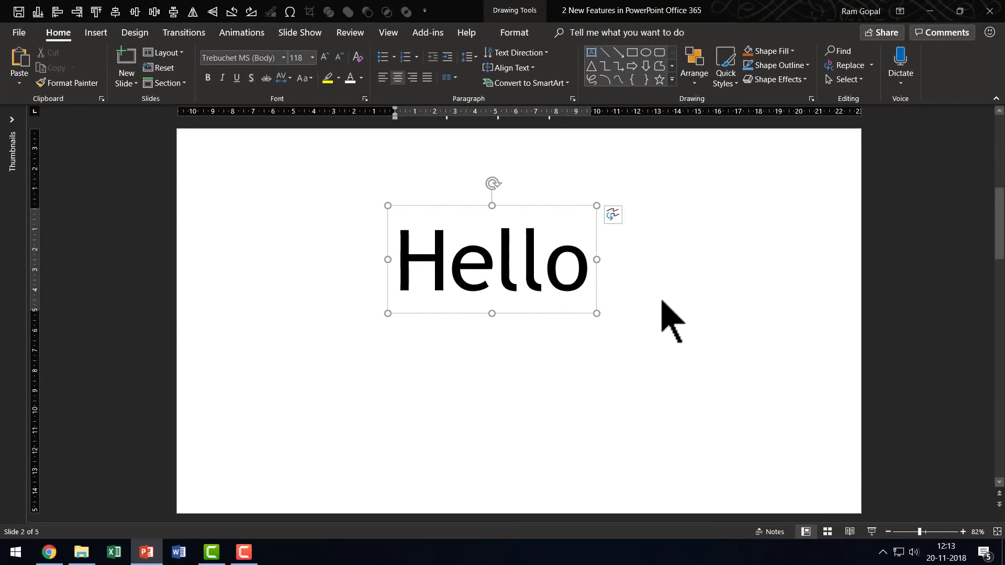
Select the 'Hello' text box on slide 2 to remove it.
{"action": "left_click", "coordinate": [545, 264]}
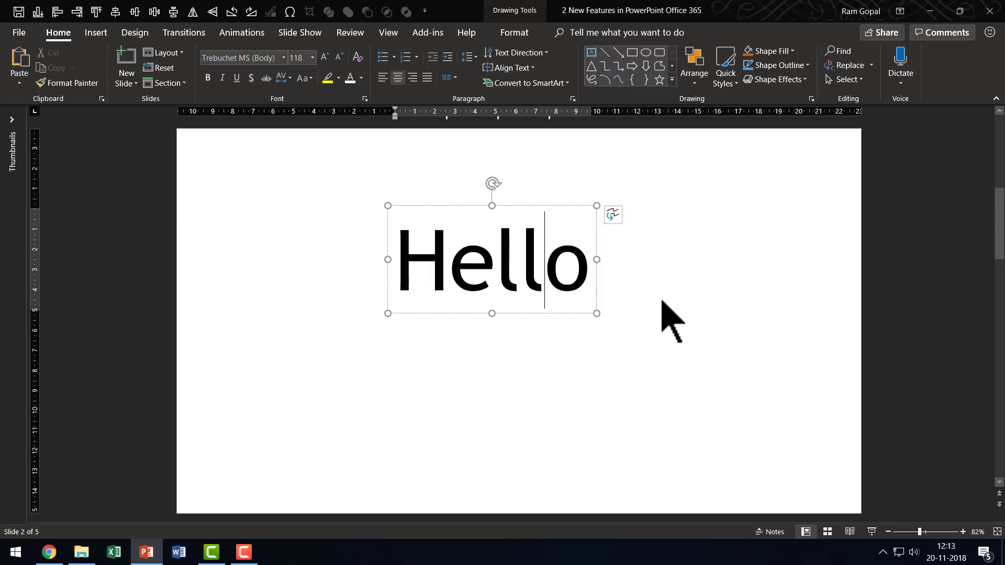
{"action": "mouse_move", "coordinate": [641, 338]}
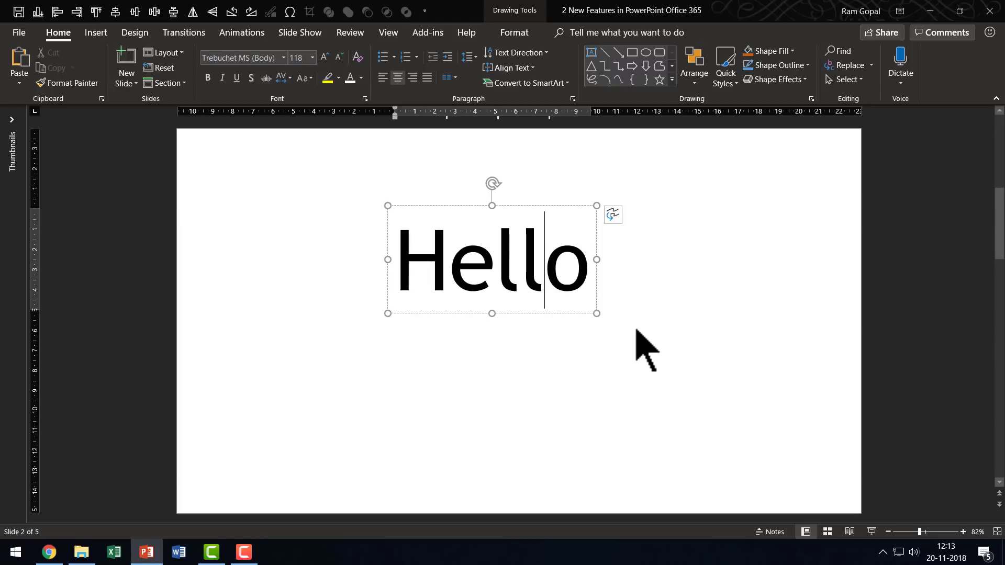
{"action": "mouse_move", "coordinate": [616, 320]}
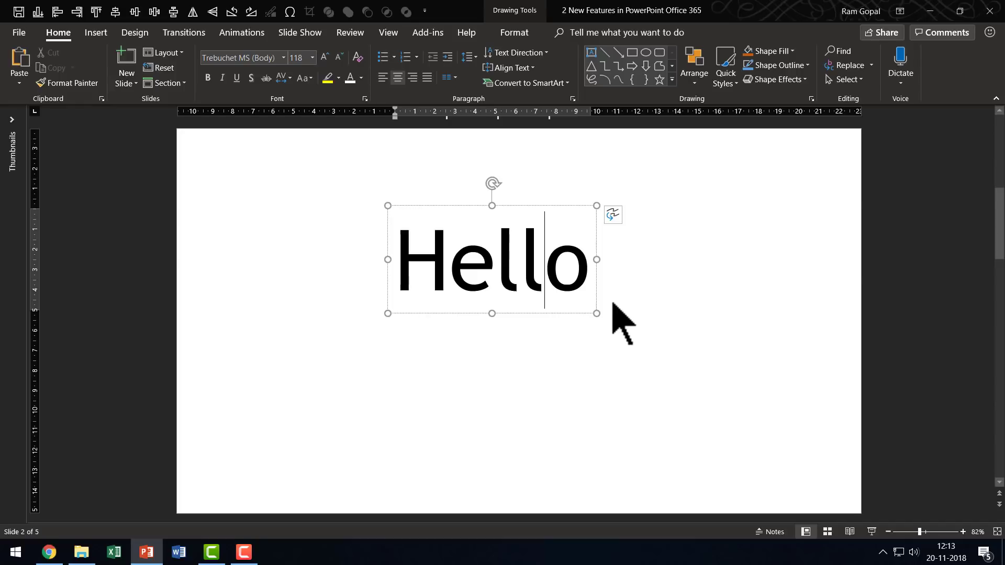
{"action": "mouse_move", "coordinate": [604, 308]}
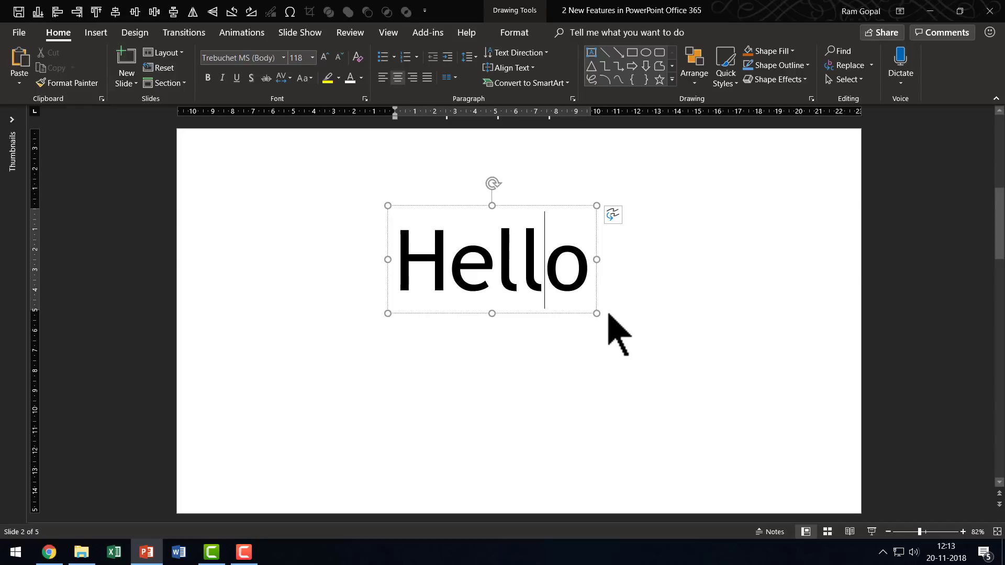
{"action": "mouse_move", "coordinate": [560, 314]}
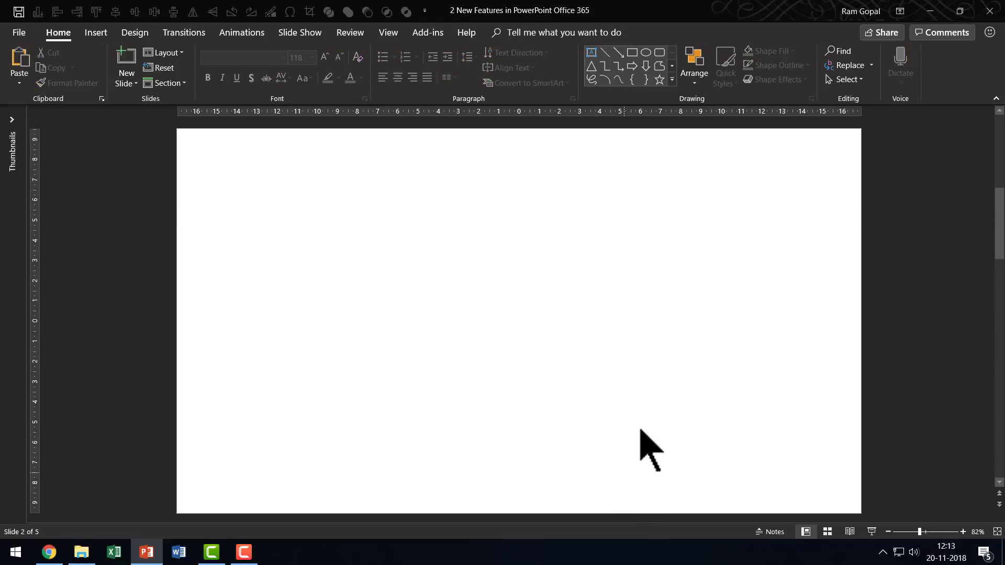
{"action": "mouse_move", "coordinate": [379, 235]}
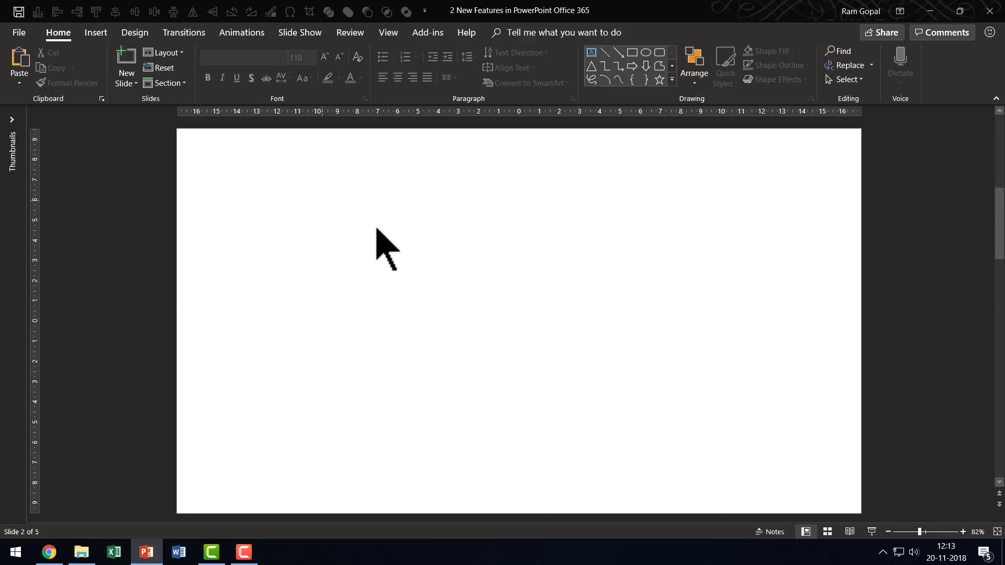
{"action": "mouse_move", "coordinate": [96, 32]}
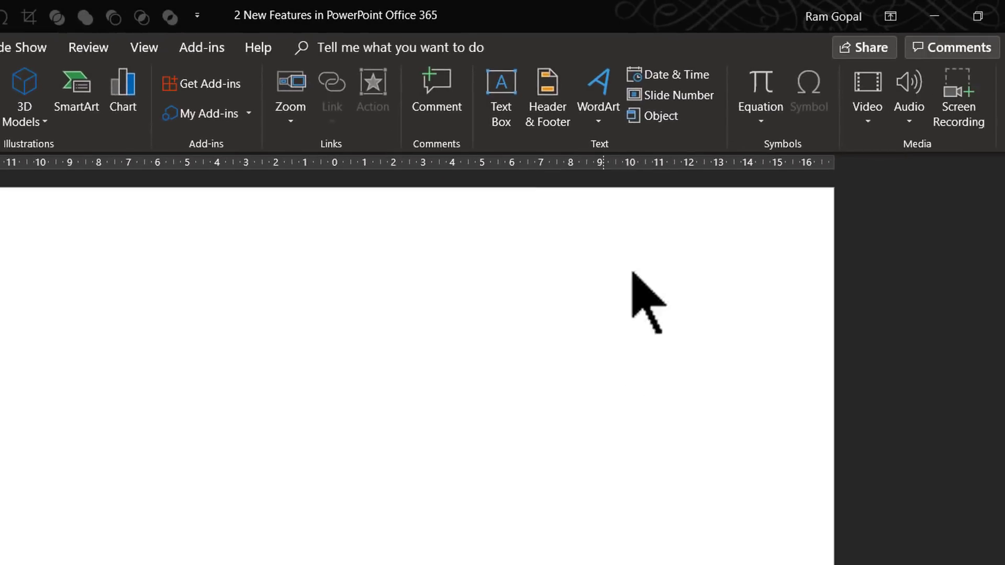
{"action": "mouse_move", "coordinate": [749, 91]}
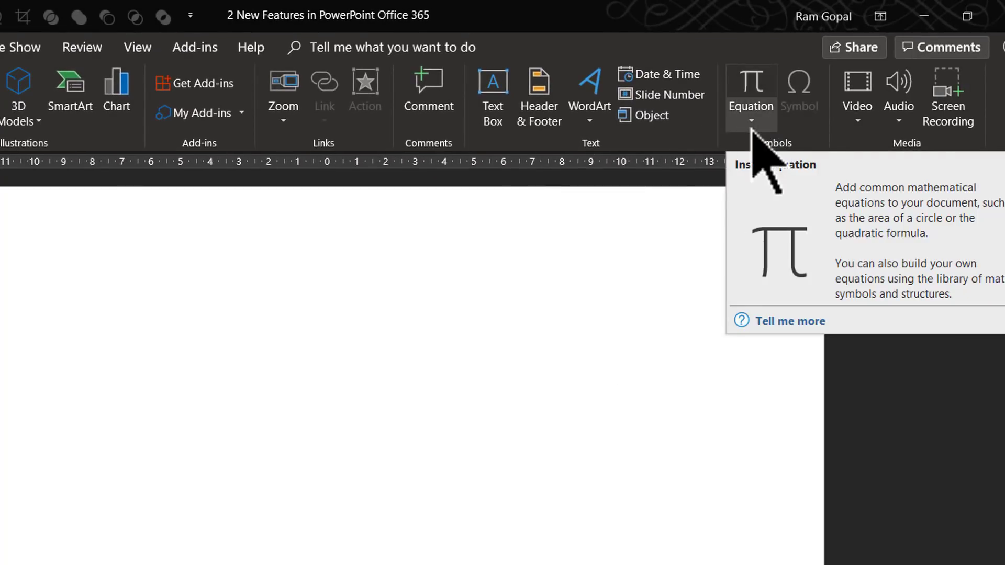
Choose Ink Equation from the Insert tab's Equation dropdown.
{"action": "left_click", "coordinate": [751, 81]}
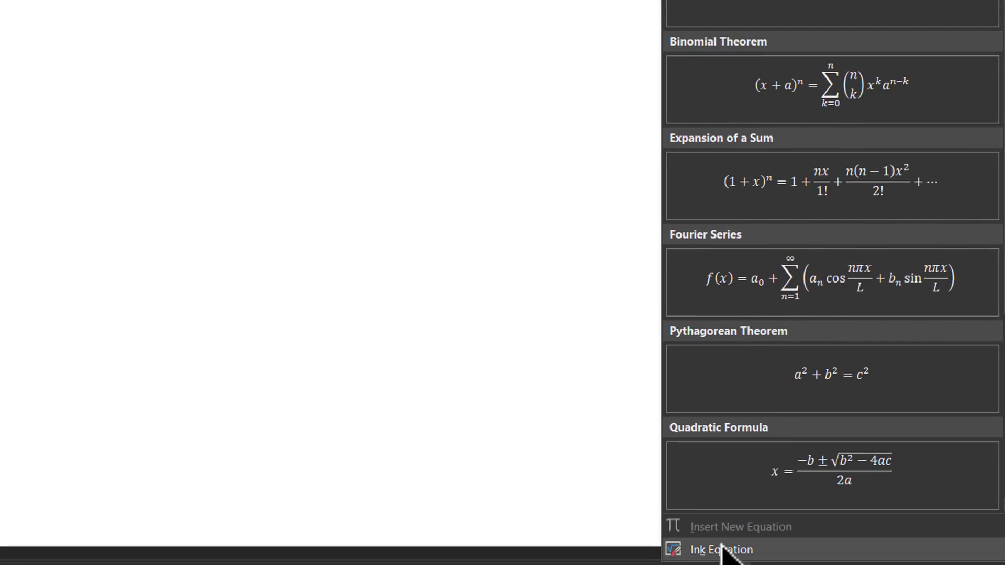
{"action": "mouse_move", "coordinate": [719, 556]}
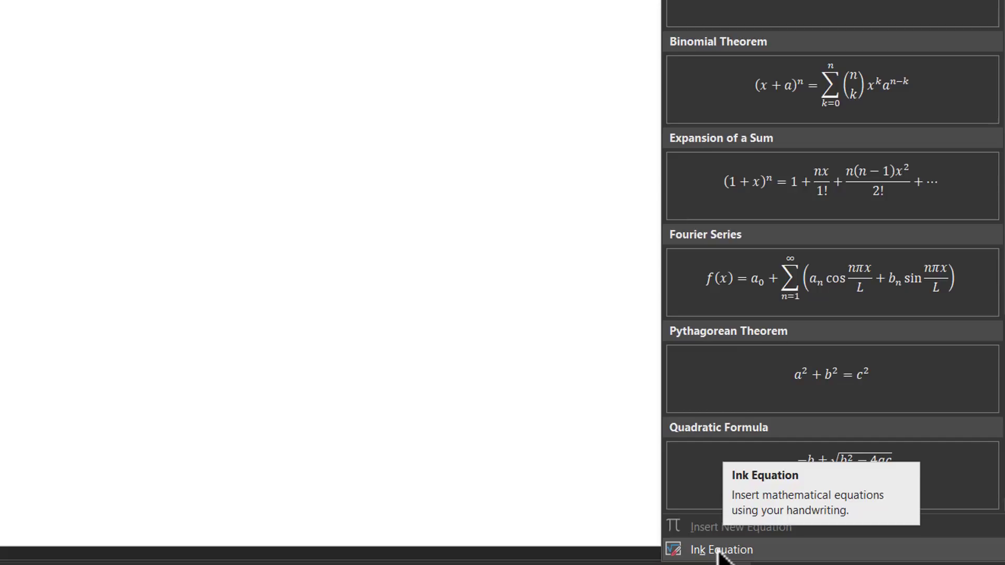
{"action": "left_click", "coordinate": [719, 564]}
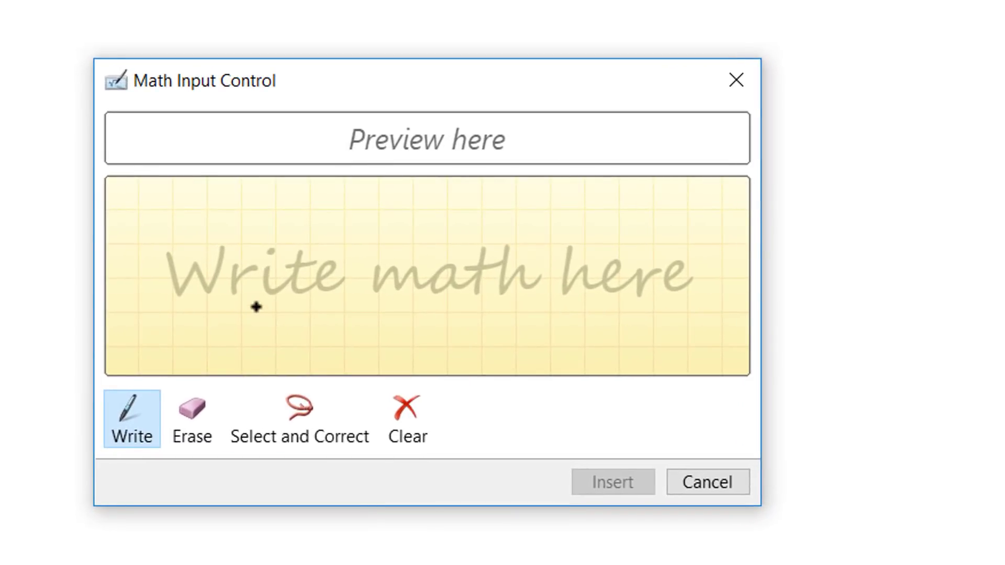
{"action": "mouse_move", "coordinate": [447, 347]}
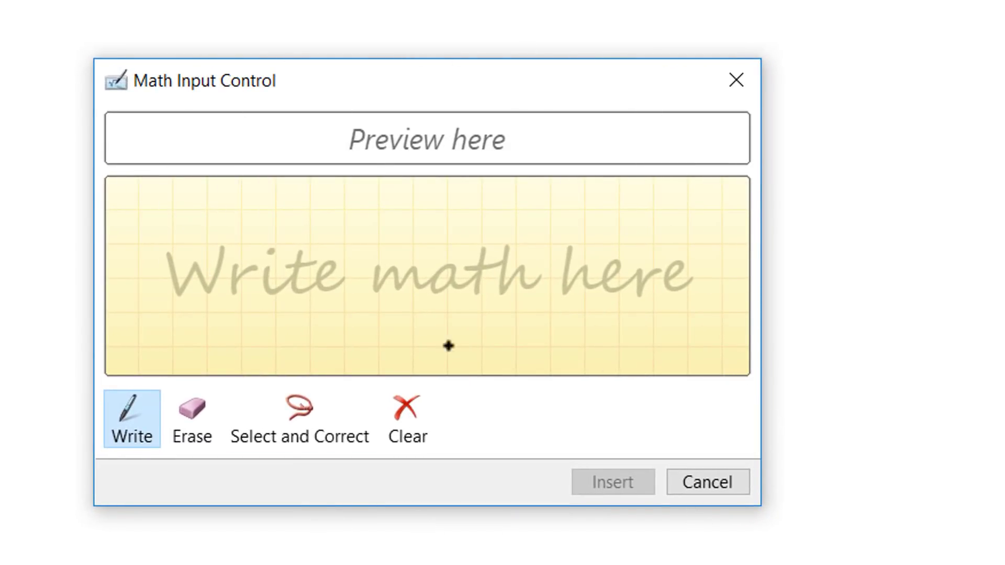
{"action": "mouse_move", "coordinate": [322, 287]}
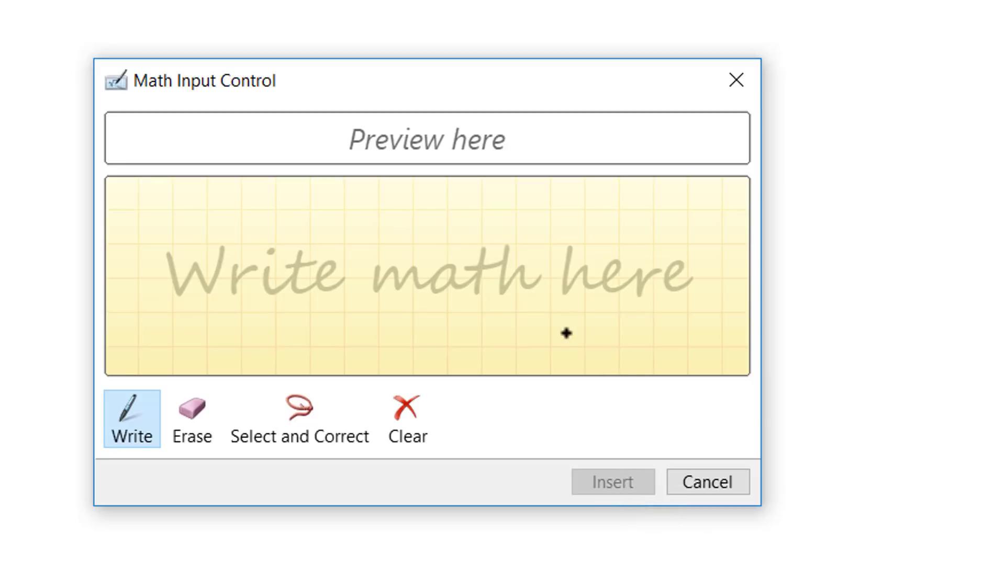
{"action": "mouse_move", "coordinate": [560, 312]}
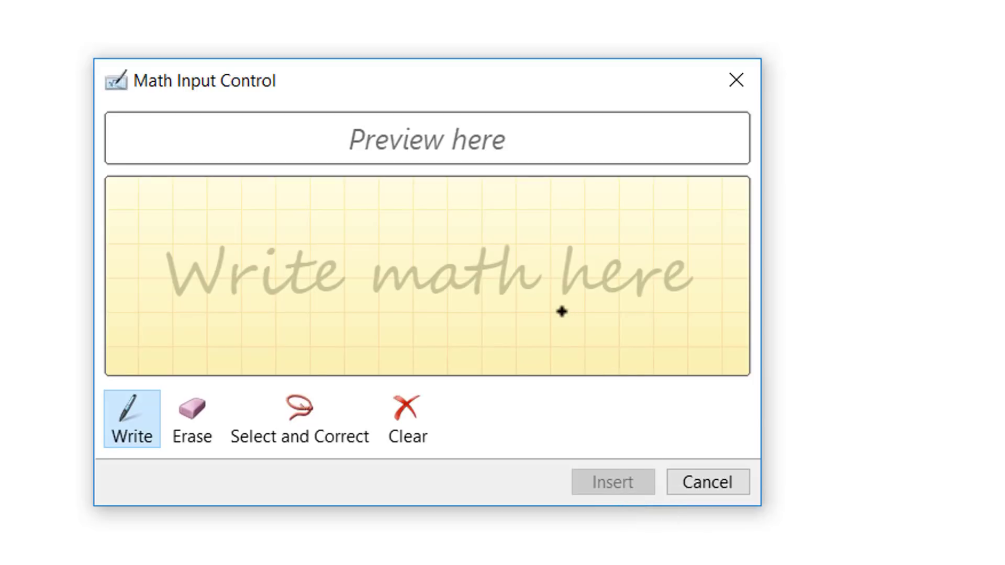
{"action": "mouse_move", "coordinate": [238, 234]}
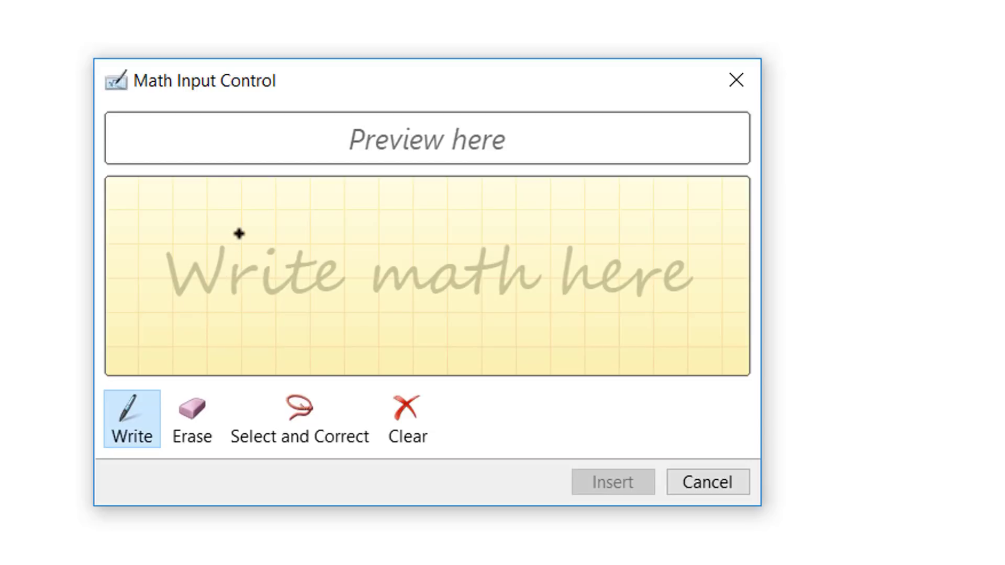
Handwrite x² + √x + π in Math Input Control.
{"action": "left_click_drag", "start_coordinate": [276, 234], "coordinate": [257, 292]}
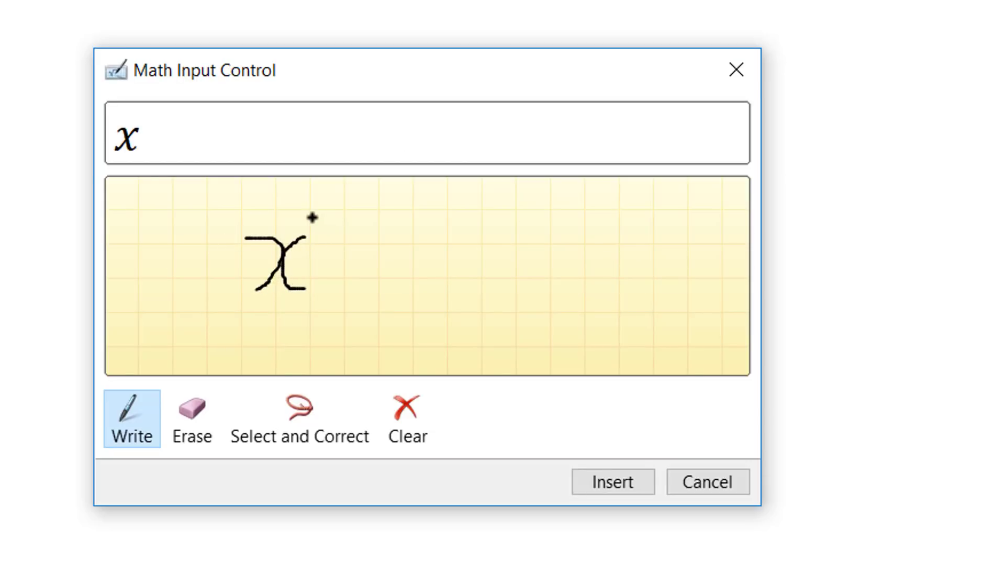
{"action": "left_click_drag", "start_coordinate": [314, 221], "coordinate": [339, 253]}
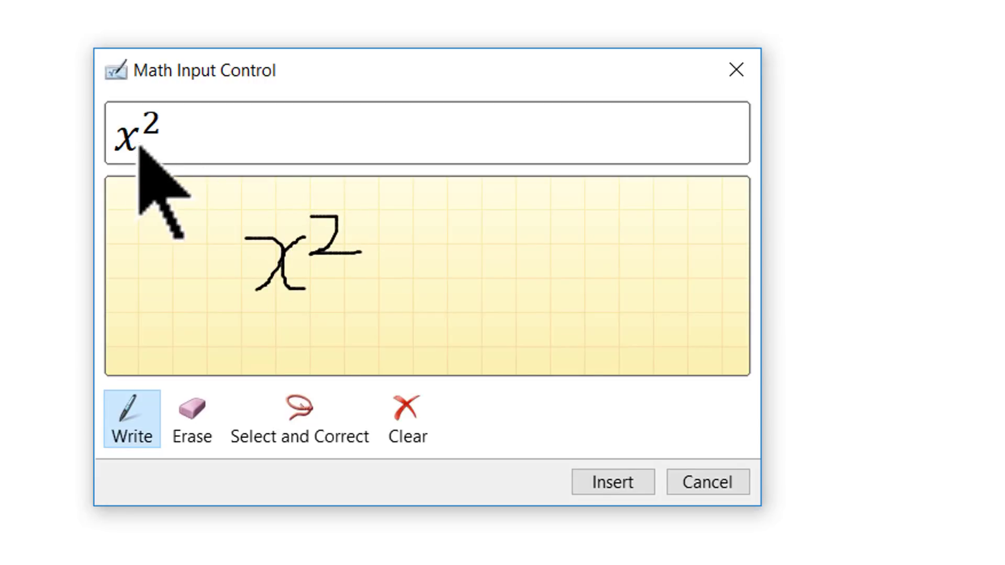
{"action": "mouse_move", "coordinate": [157, 202]}
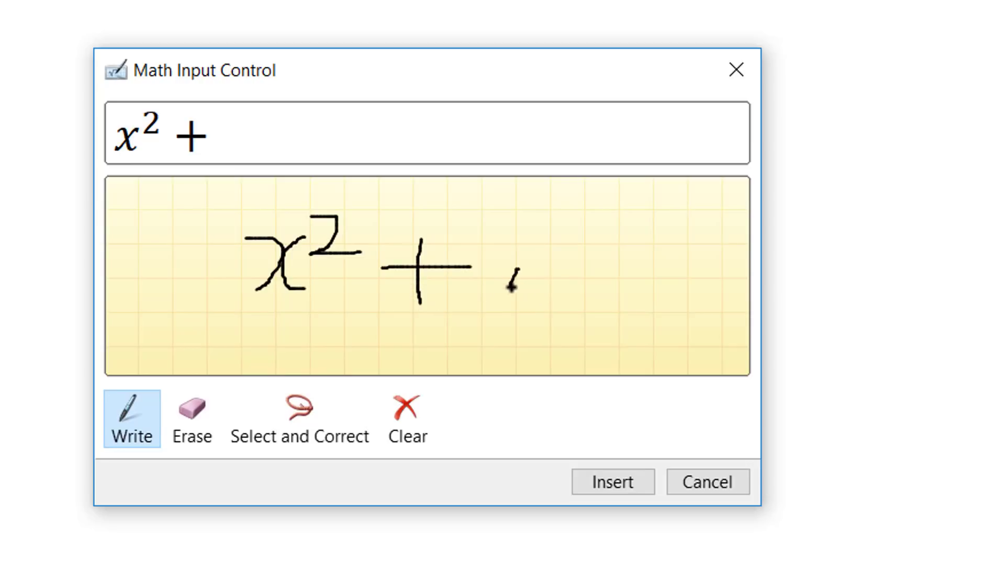
{"action": "left_click_drag", "start_coordinate": [516, 256], "coordinate": [517, 295]}
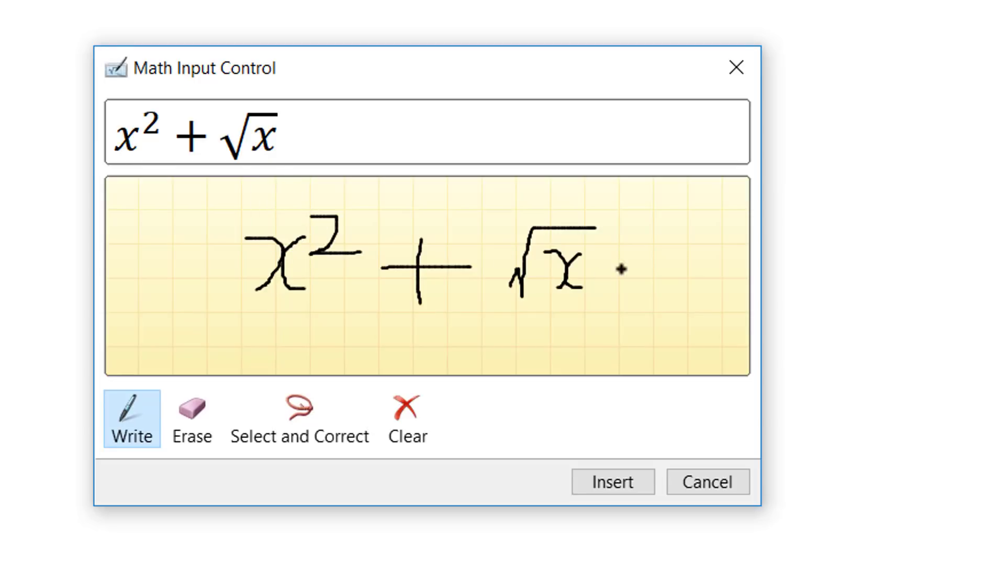
{"action": "left_click_drag", "start_coordinate": [622, 262], "coordinate": [650, 263]}
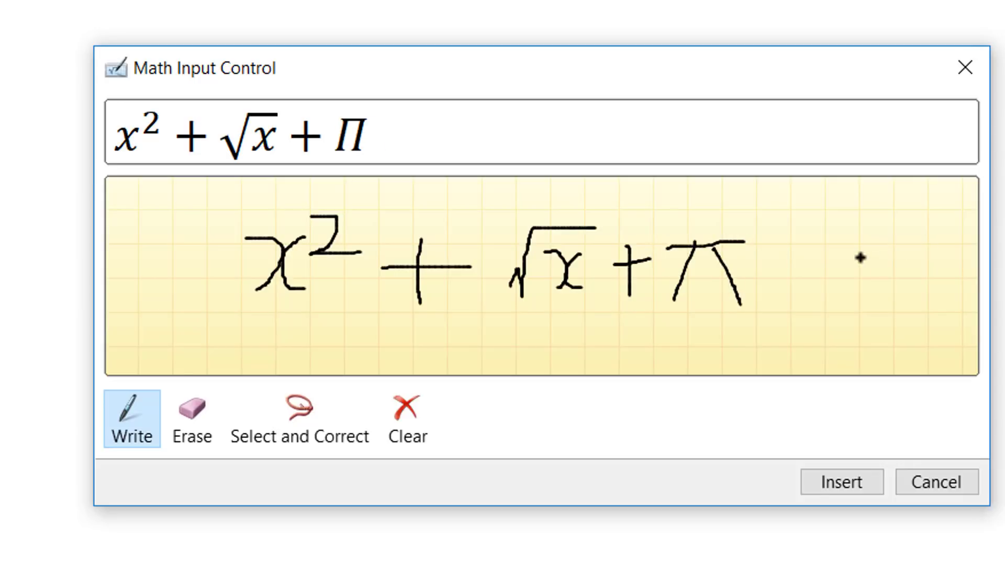
{"action": "mouse_move", "coordinate": [792, 294]}
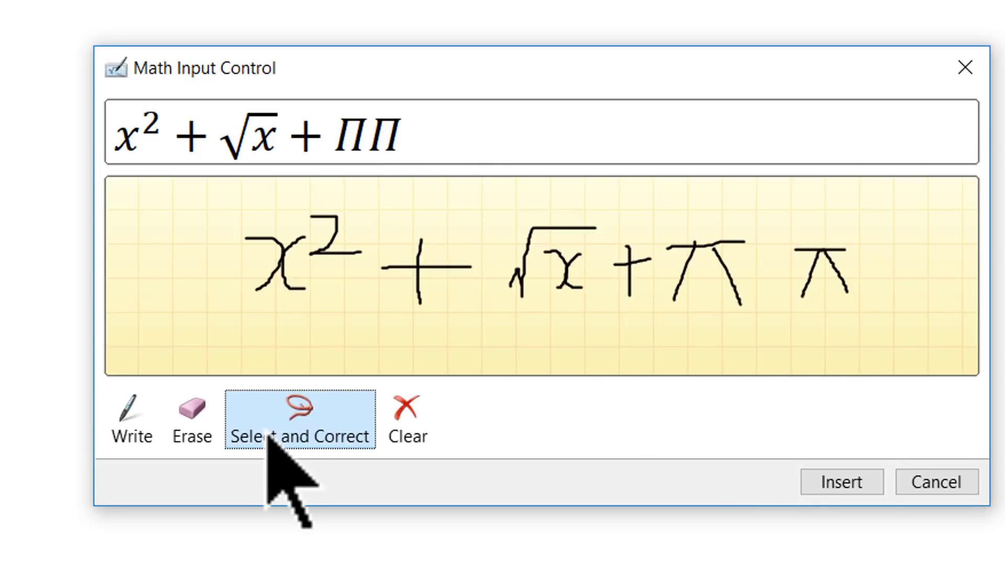
{"action": "mouse_move", "coordinate": [835, 315]}
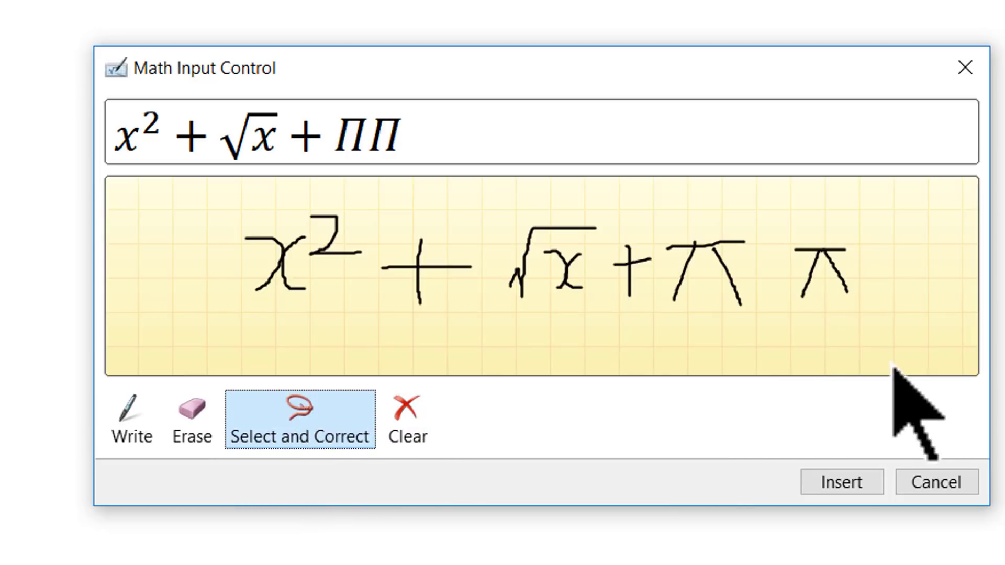
Erase the misrecognised capital Π so the equation preview reads x² + √x + π.
{"action": "left_click", "coordinate": [822, 274]}
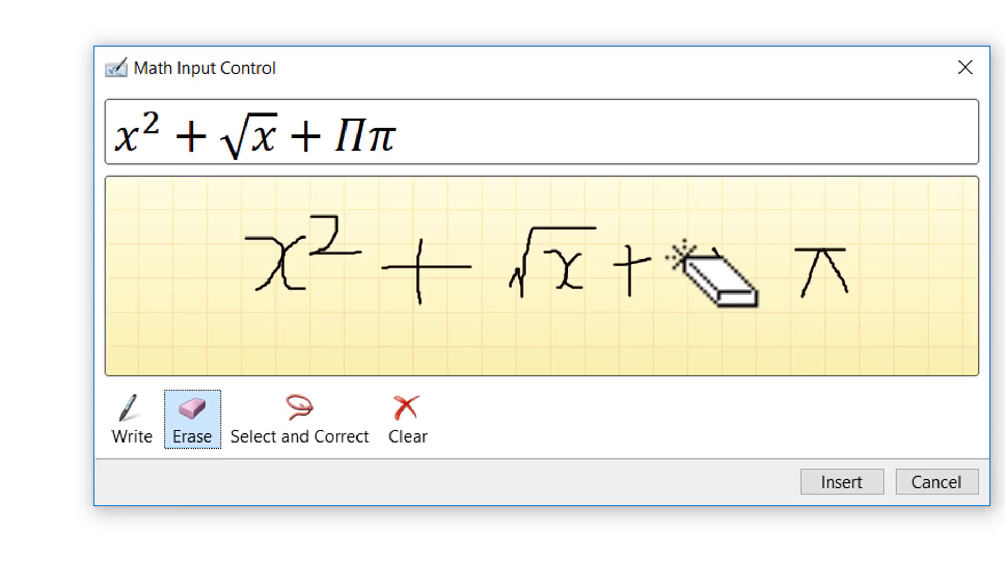
{"action": "left_click", "coordinate": [711, 275]}
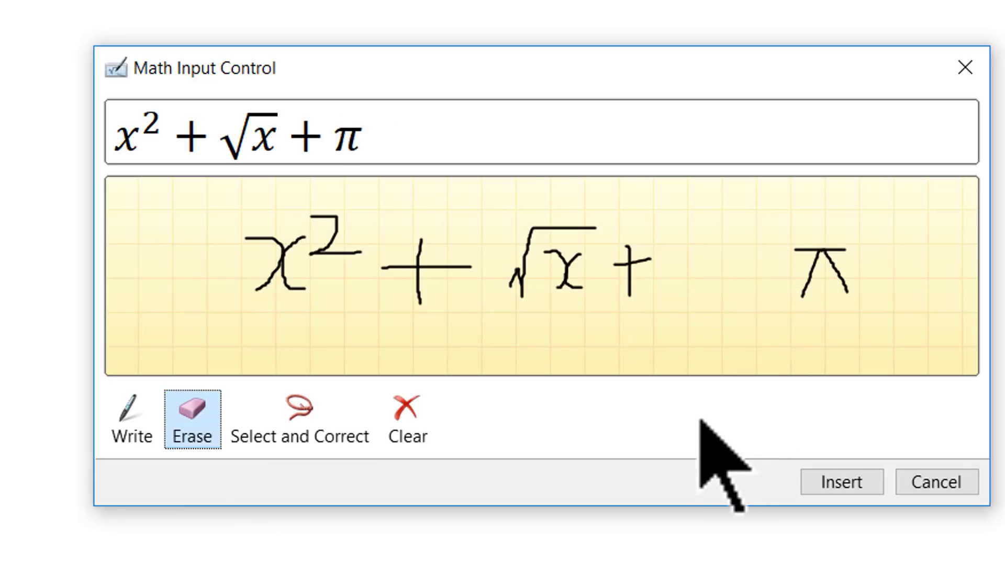
{"action": "mouse_move", "coordinate": [701, 436]}
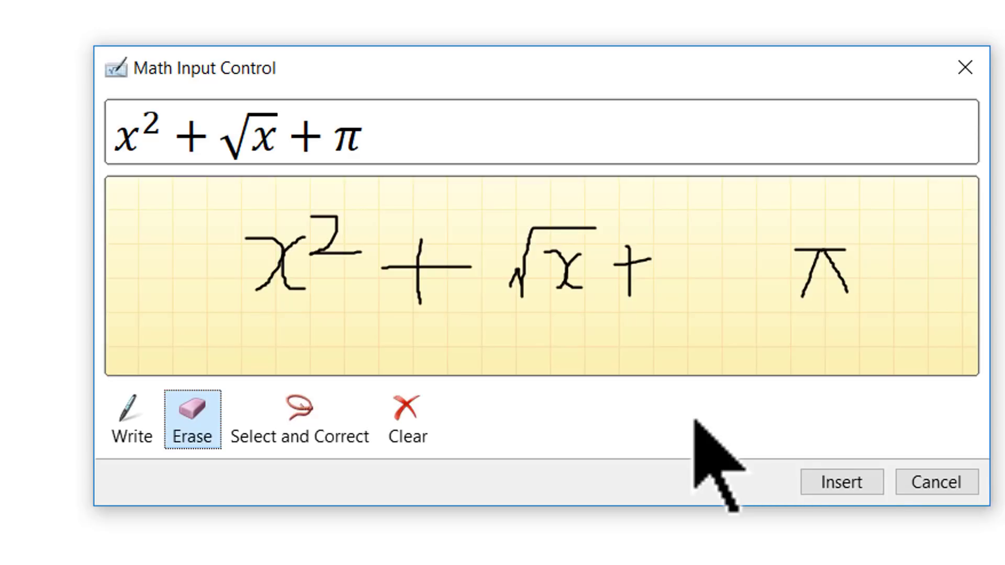
{"action": "left_click", "coordinate": [841, 482]}
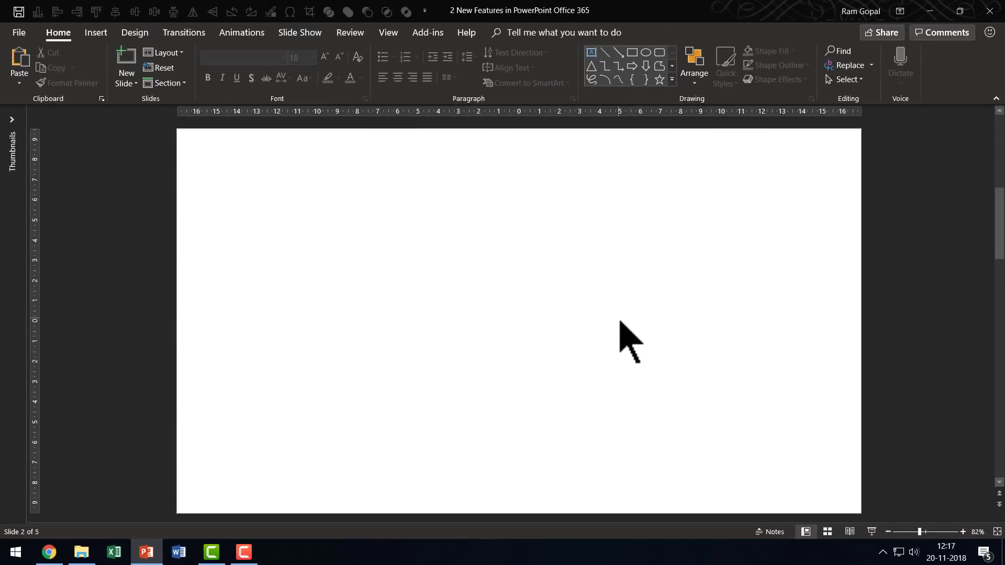
{"action": "mouse_move", "coordinate": [630, 303]}
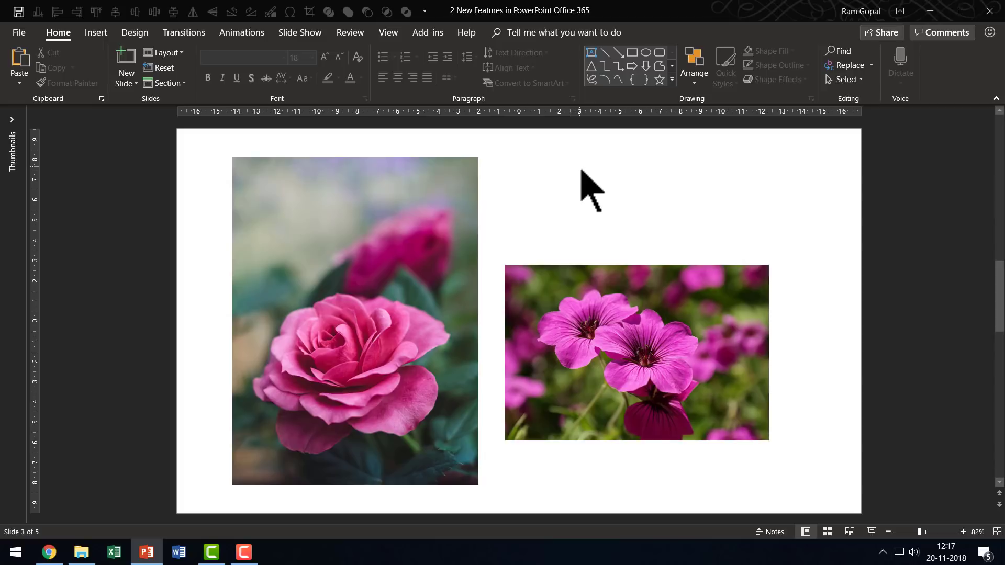
{"action": "mouse_move", "coordinate": [434, 282]}
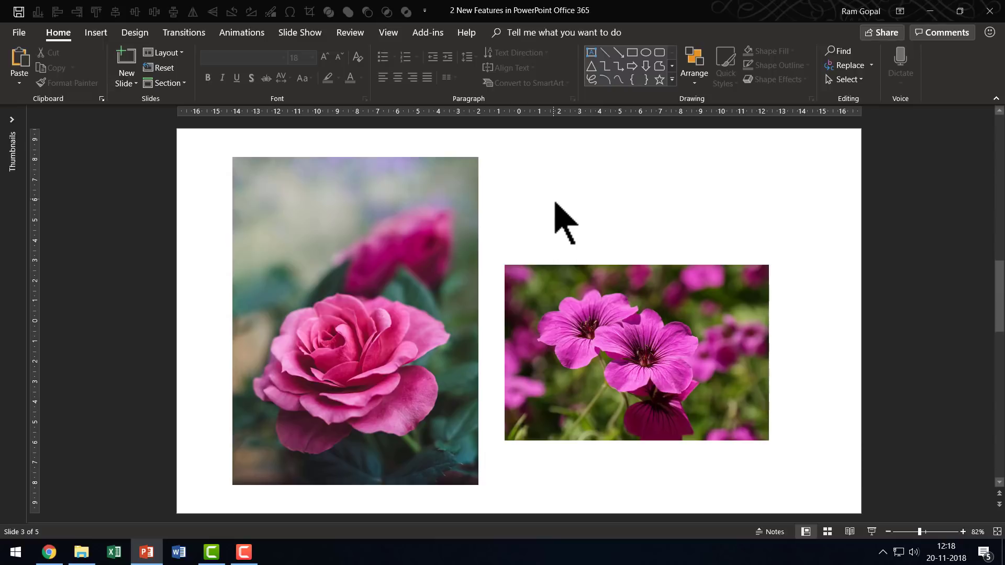
{"action": "mouse_move", "coordinate": [566, 252]}
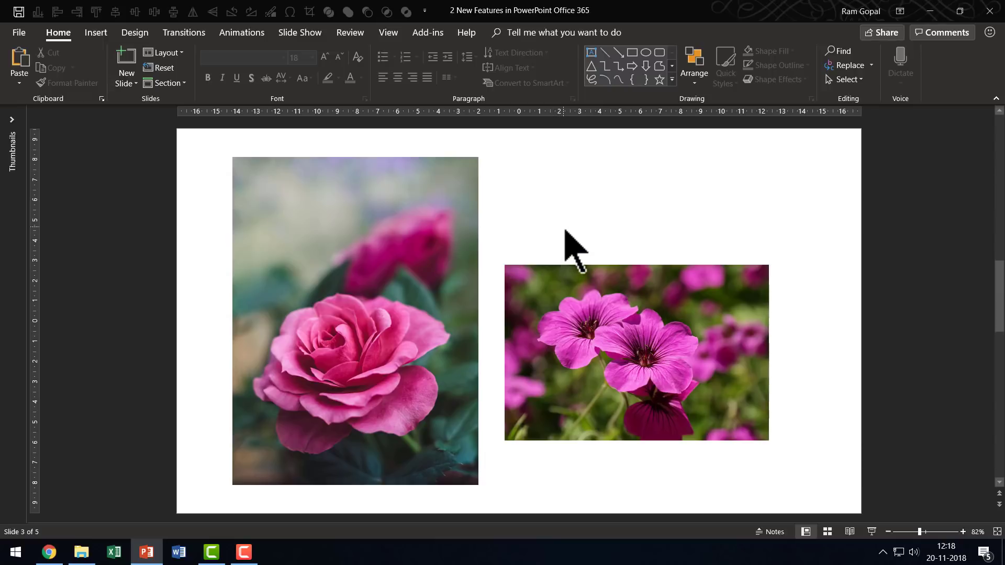
{"action": "mouse_move", "coordinate": [577, 240]}
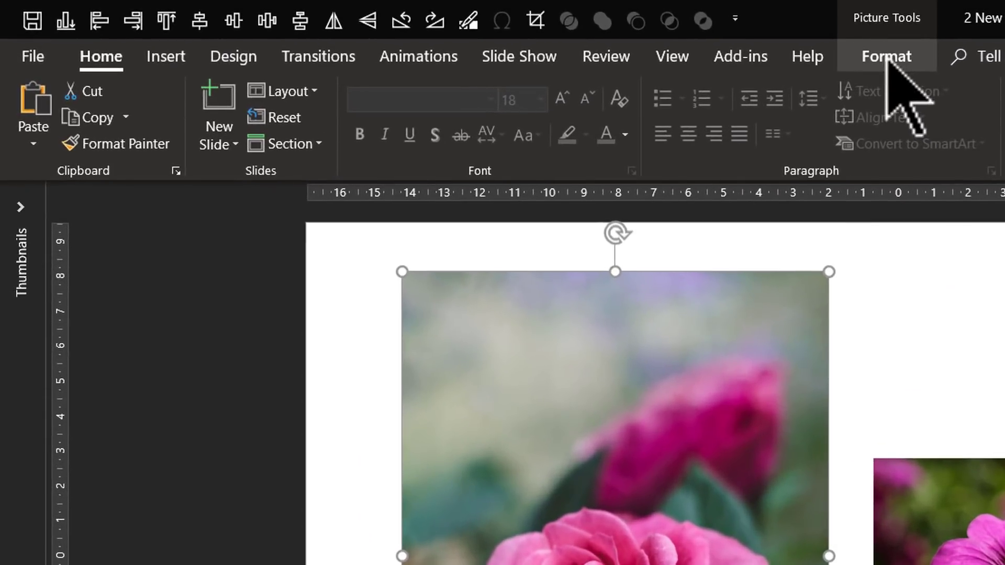
Apply a stronger transparency preset to the rose photo on slide 3.
{"action": "left_click", "coordinate": [886, 57]}
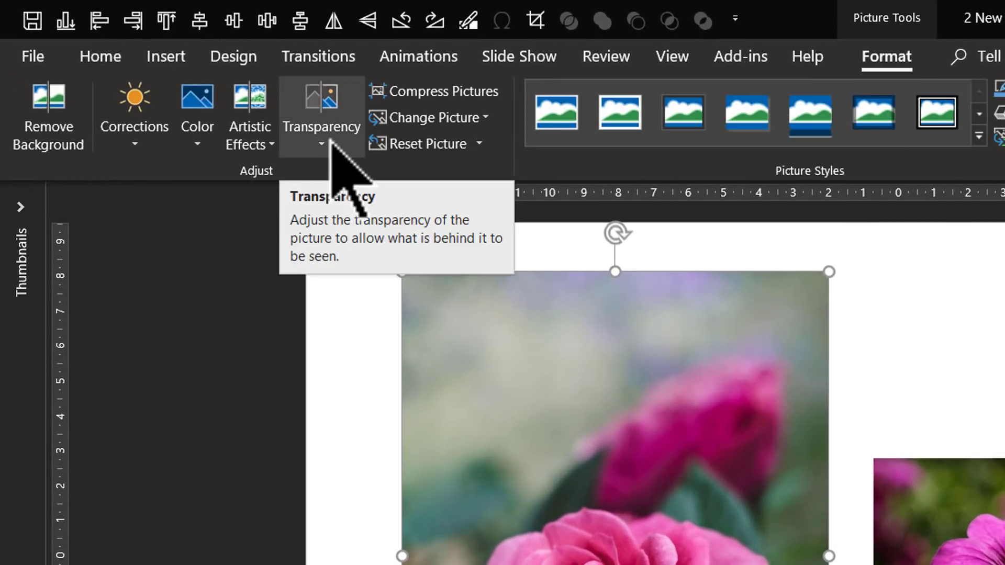
{"action": "left_click", "coordinate": [321, 144]}
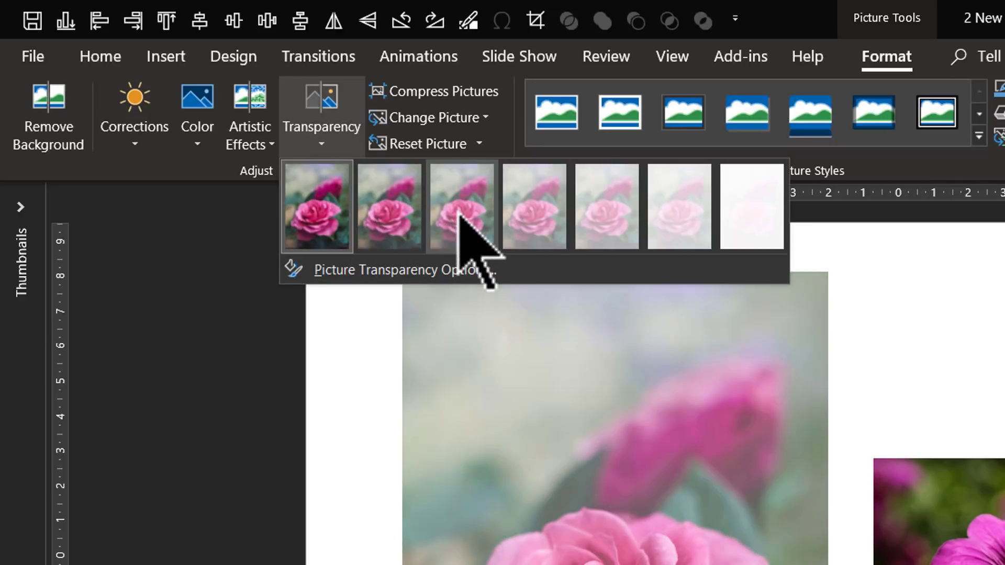
{"action": "mouse_move", "coordinate": [462, 208]}
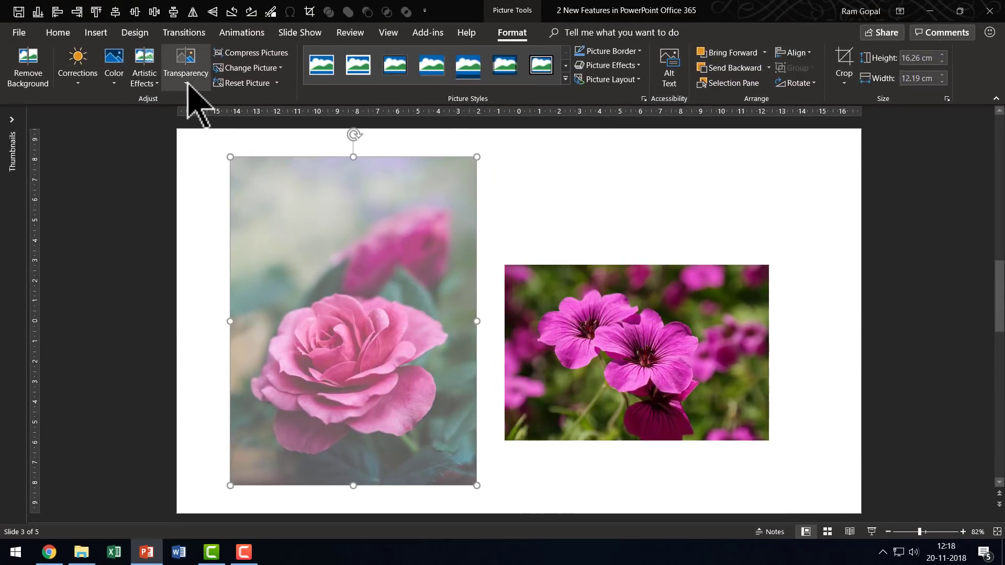
{"action": "left_click", "coordinate": [184, 63]}
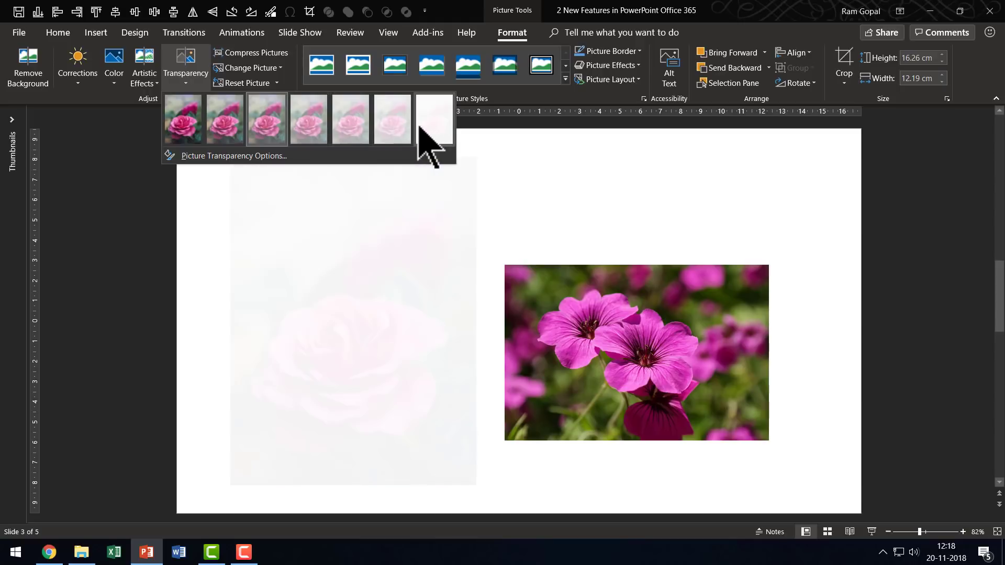
{"action": "left_click", "coordinate": [234, 155]}
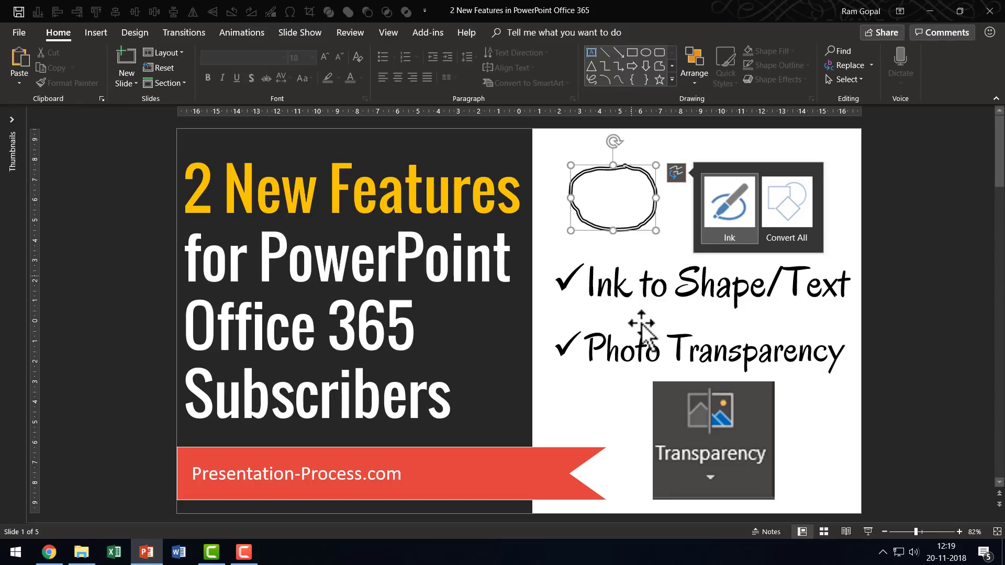
{"action": "mouse_move", "coordinate": [786, 310]}
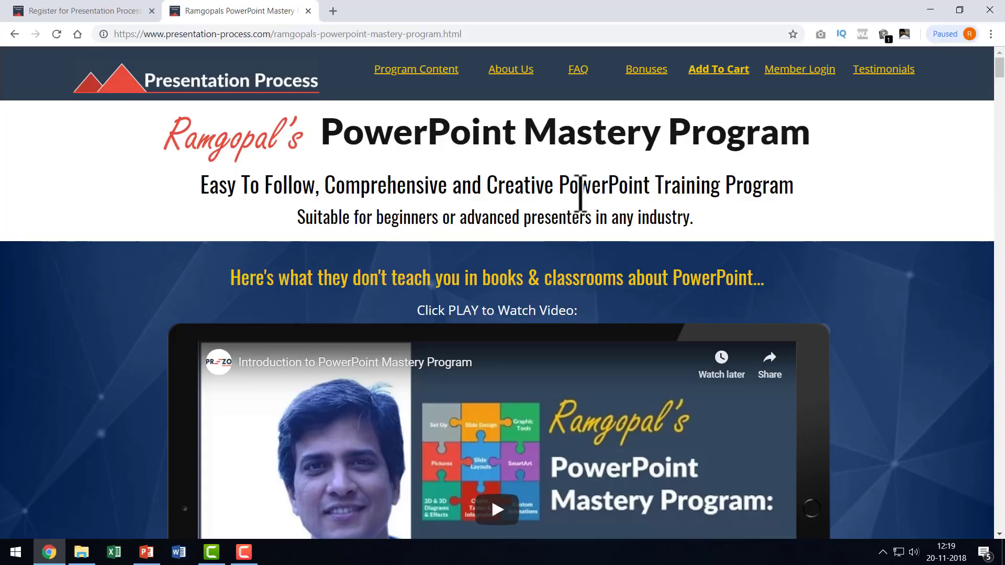
{"action": "mouse_move", "coordinate": [895, 408]}
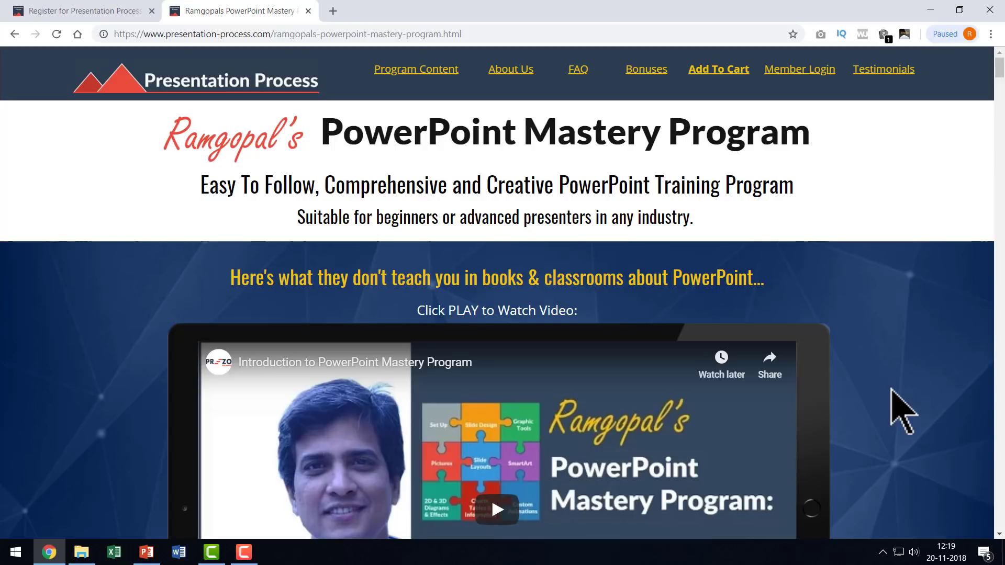
{"action": "mouse_move", "coordinate": [642, 224]}
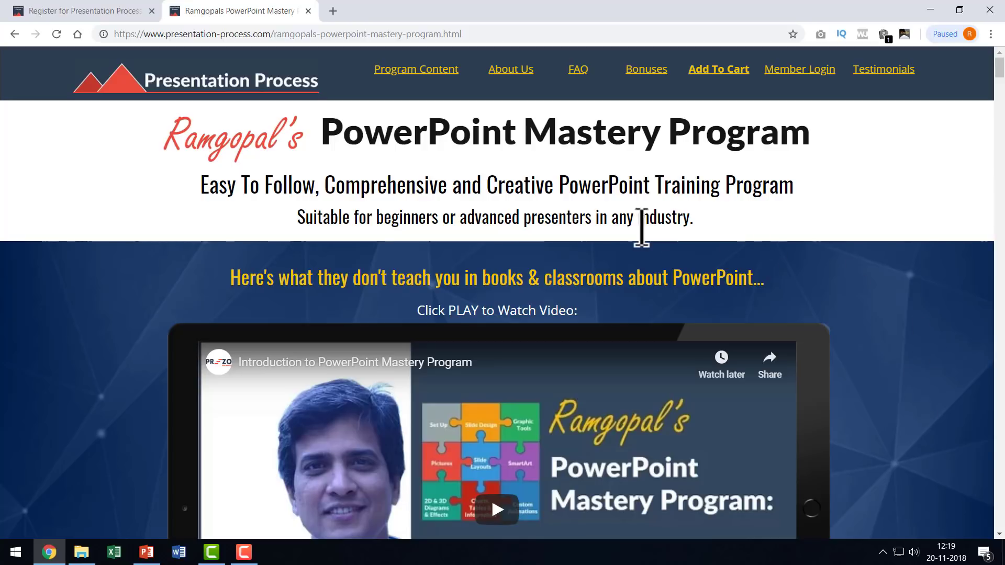
{"action": "mouse_move", "coordinate": [873, 412]}
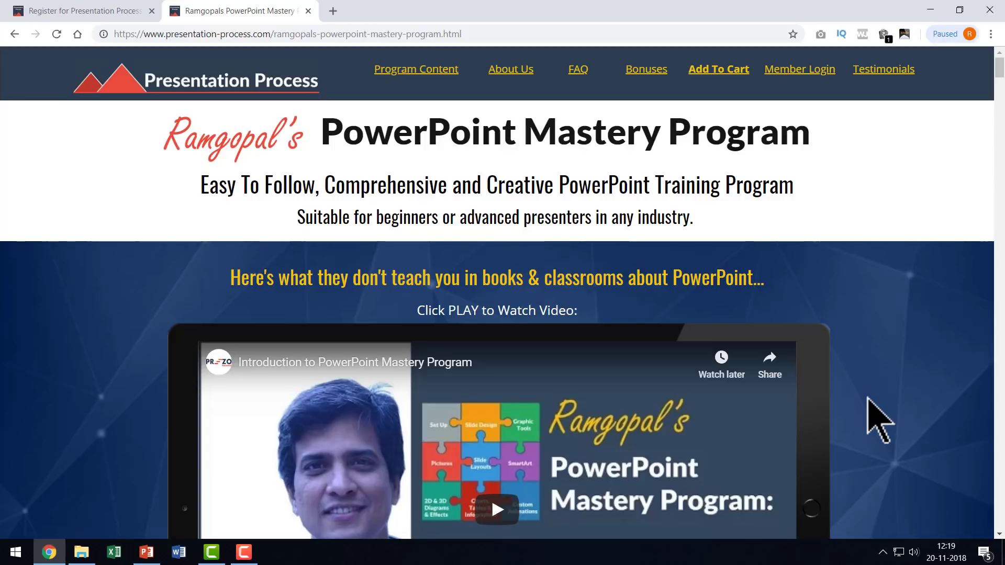
{"action": "mouse_move", "coordinate": [881, 391]}
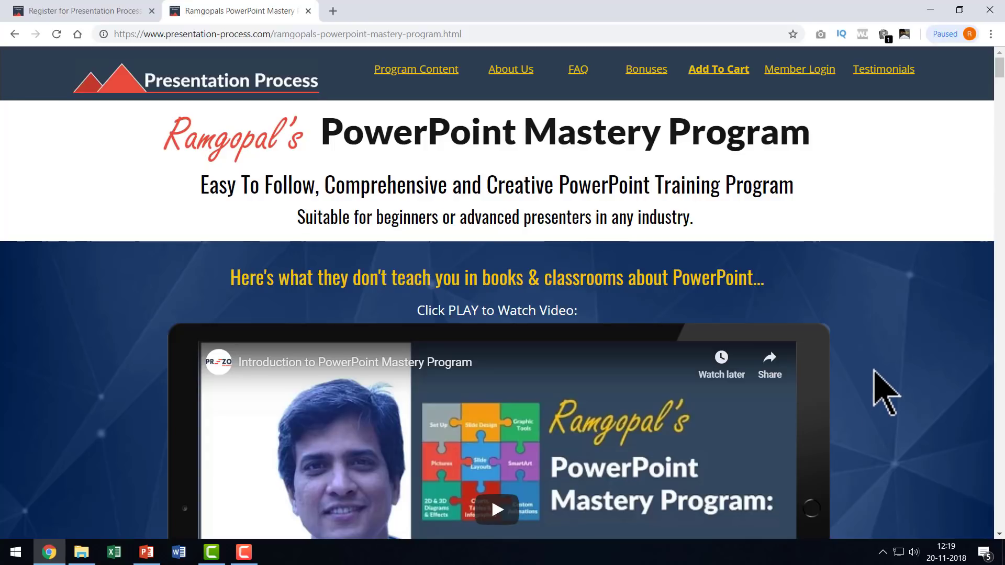
{"action": "mouse_move", "coordinate": [870, 375]}
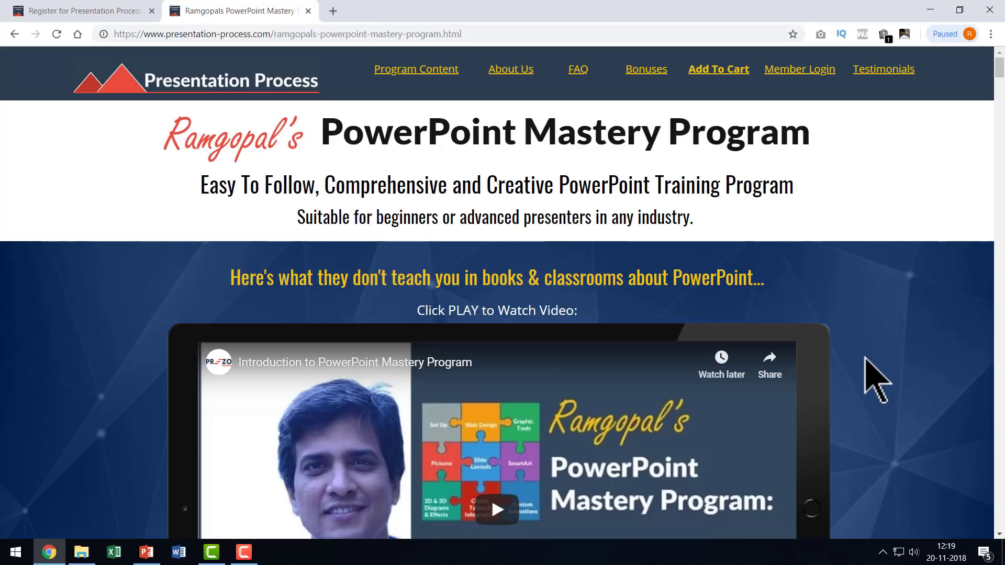
{"action": "mouse_move", "coordinate": [901, 369]}
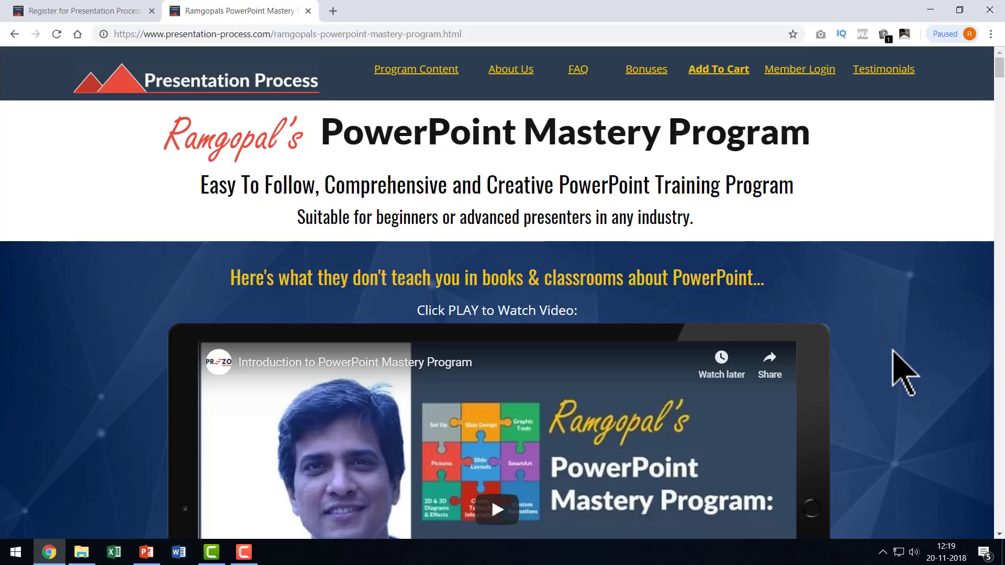
{"action": "mouse_move", "coordinate": [870, 382]}
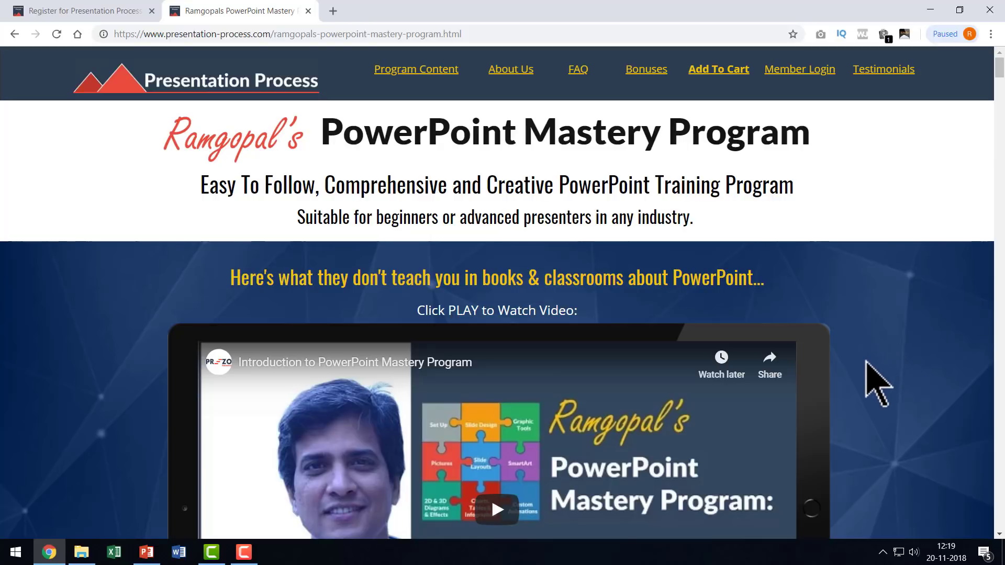
Scroll the PowerPoint Mastery Program page down to its introduction video.
{"action": "scroll", "scroll_direction": "down", "scroll_amount": 3}
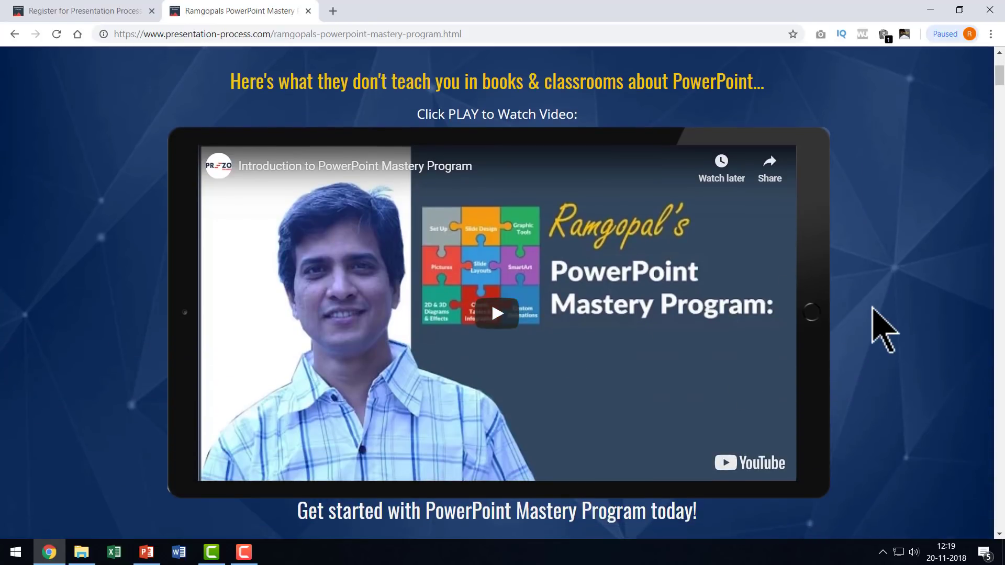
{"action": "mouse_move", "coordinate": [944, 325]}
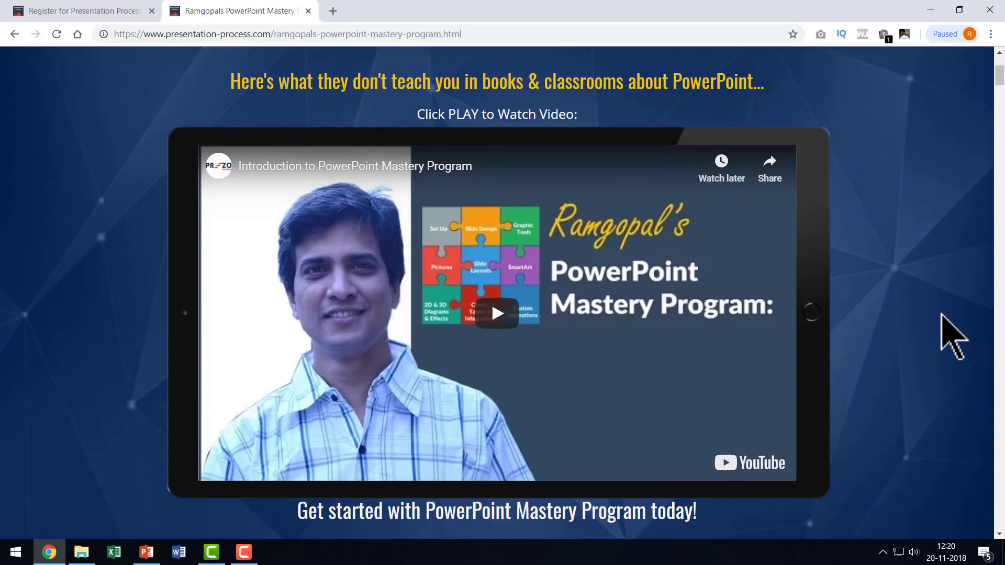
{"action": "mouse_move", "coordinate": [925, 320]}
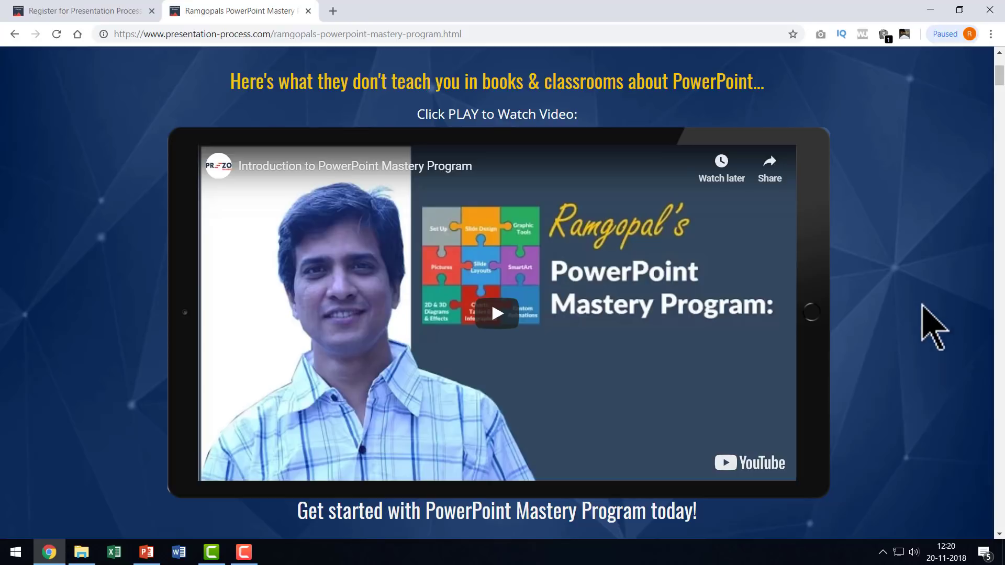